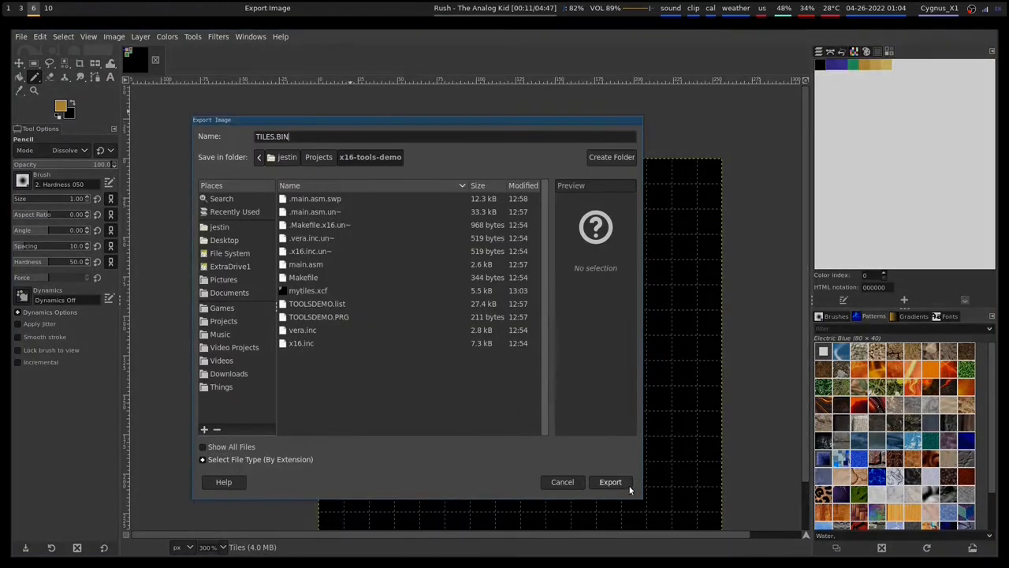
# Export the tile image as TILES.BIN into the x16-tools-demo folder
pyautogui.click(610, 482)
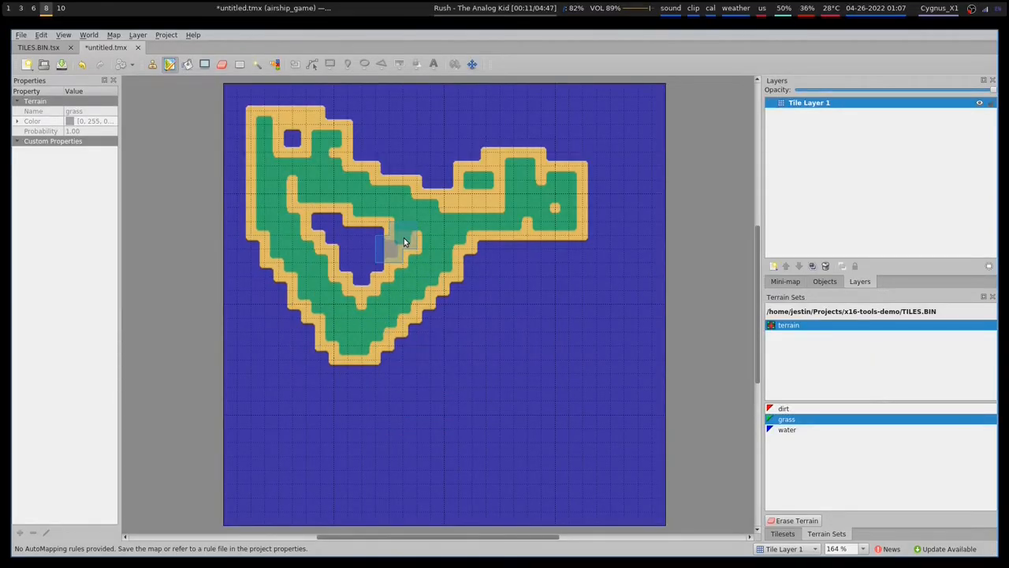
# Save the untitled island terrain map under a new file name via Save As
pyautogui.click(22, 35)
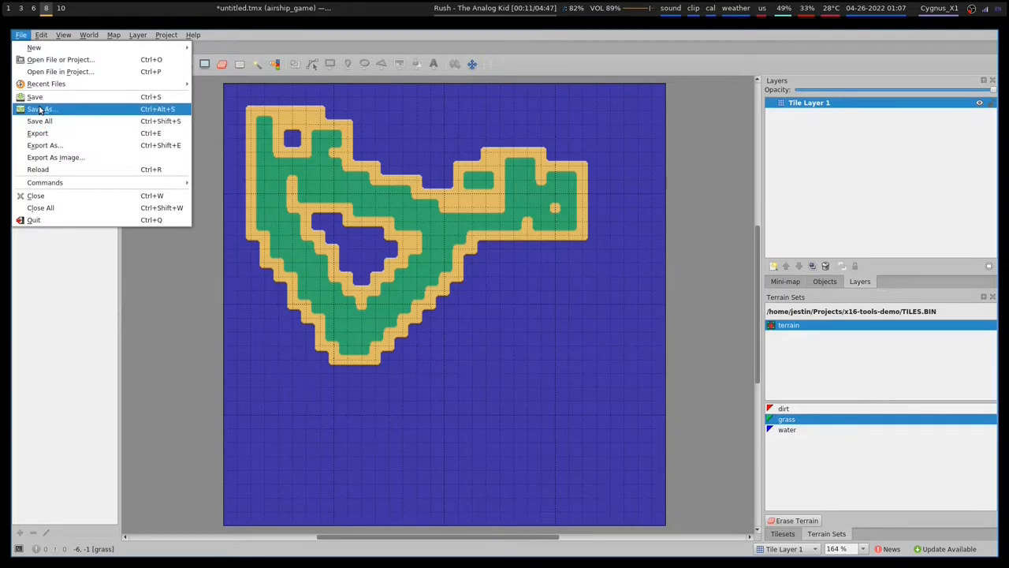
pyautogui.click(43, 109)
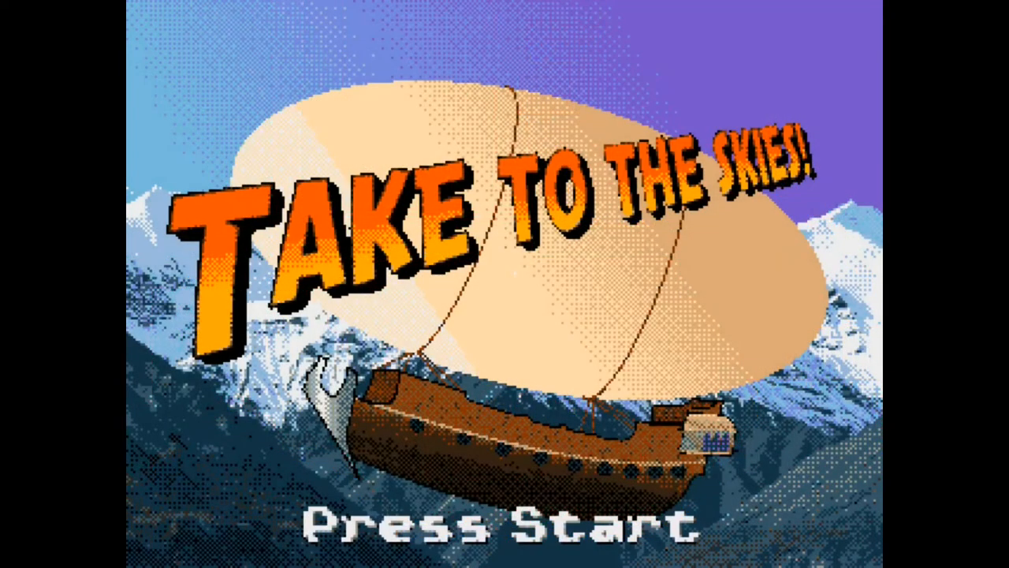
# Start the airship game from the title screen and walk the hero into the inn
pyautogui.press('enter')
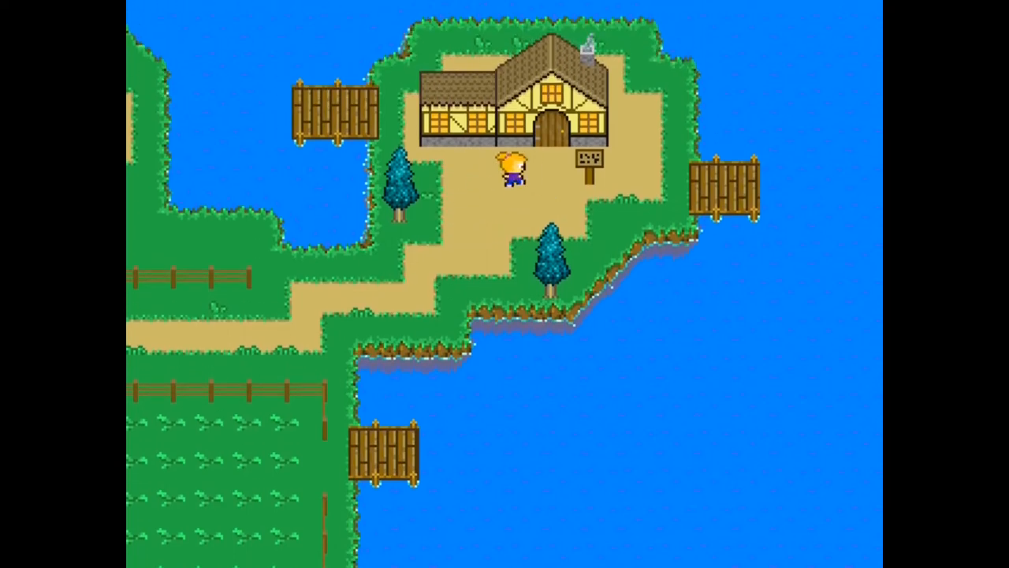
pyautogui.press('up')
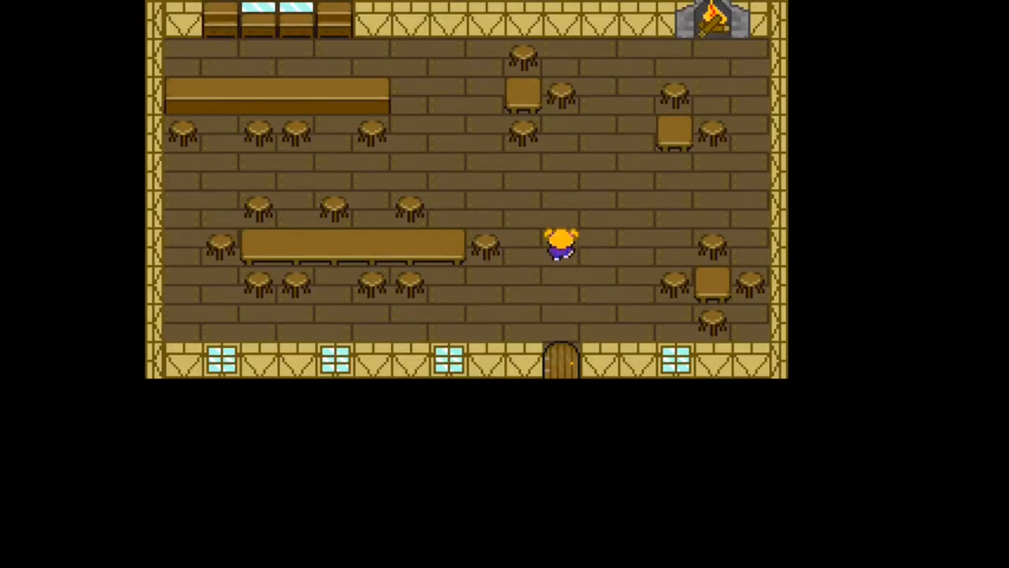
pyautogui.press('Up')
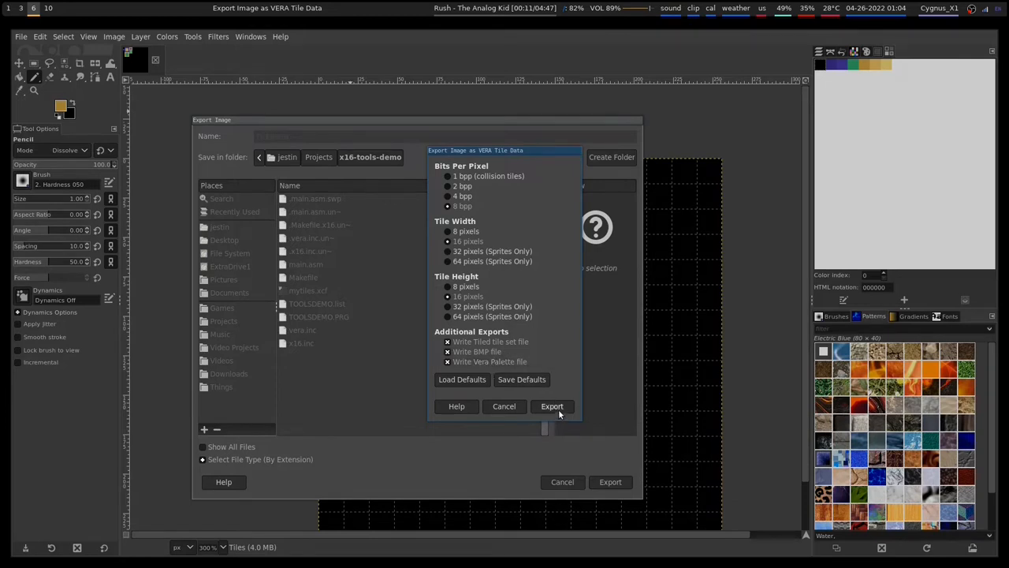
# Confirm the VERA tile data export and then the BMP export of the tiles image
pyautogui.click(552, 407)
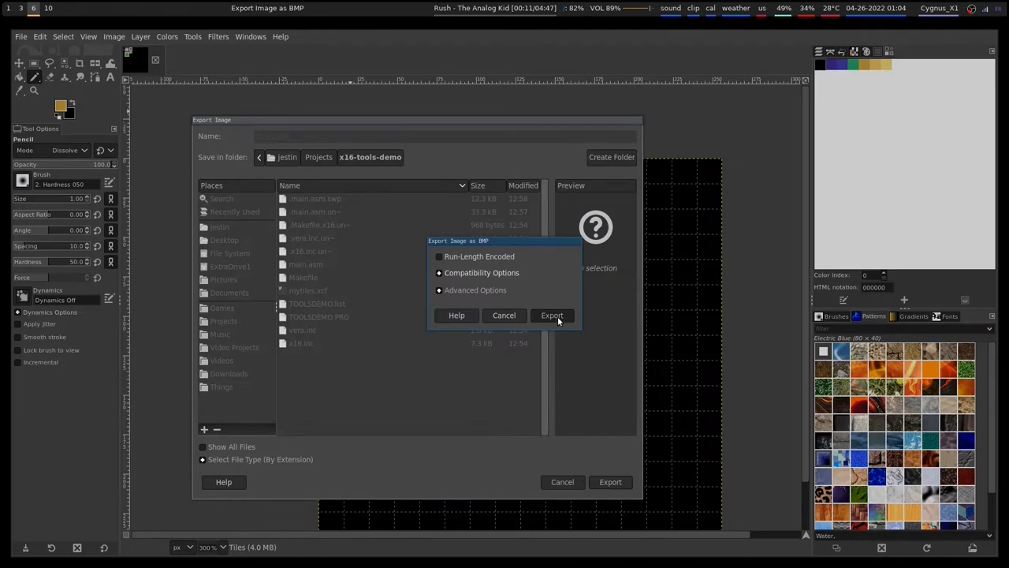
pyautogui.click(552, 316)
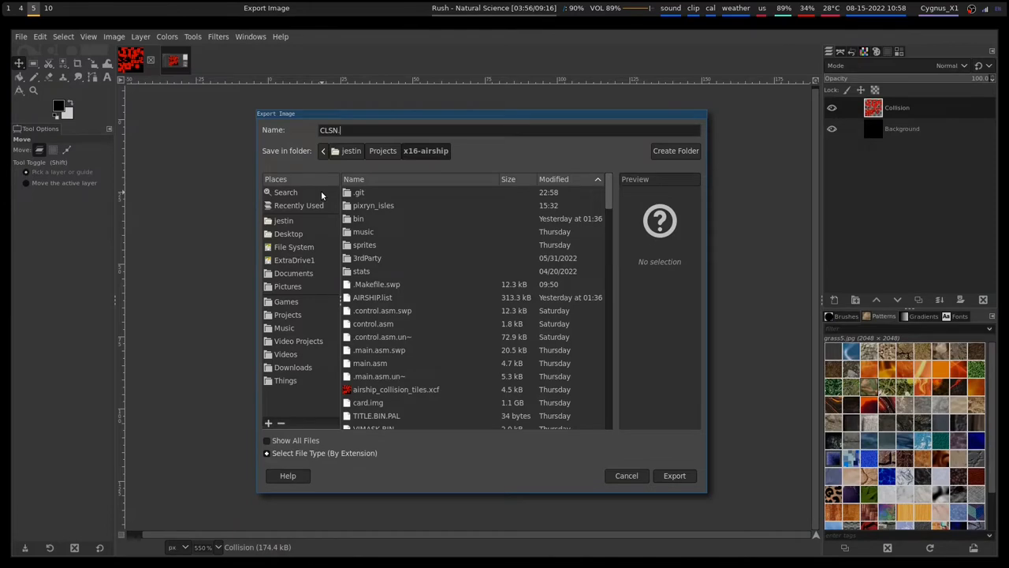
# Export the collision image CLSN as VERA tile data into the x16-airship folder
pyautogui.click(675, 475)
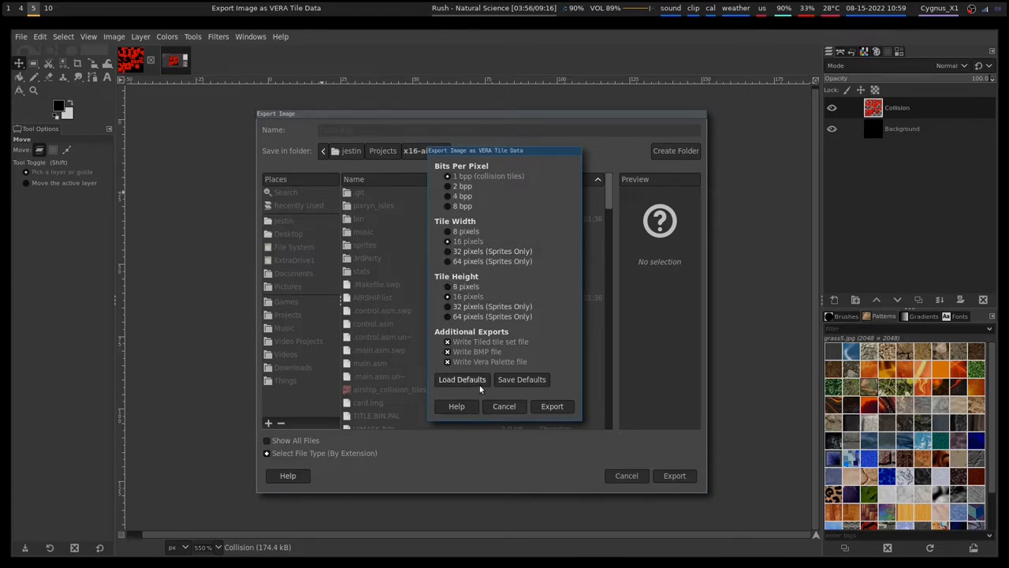
pyautogui.click(552, 405)
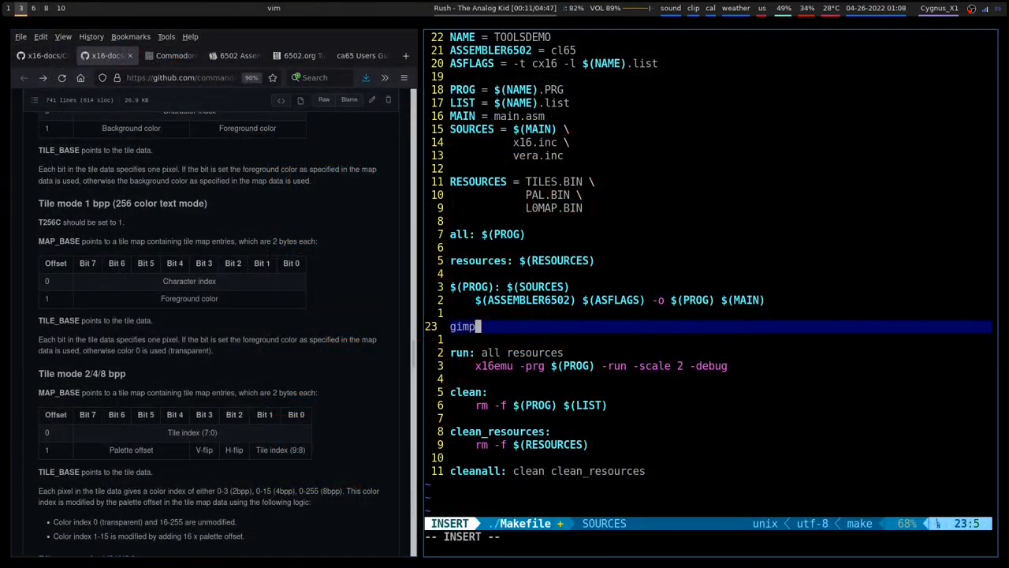
# Complete the Makefile gimp line as gimp_vera_tileset_8bpp_16x16_bmp
pyautogui.write('_vera_tileset_8bpp_16x16_bmp')
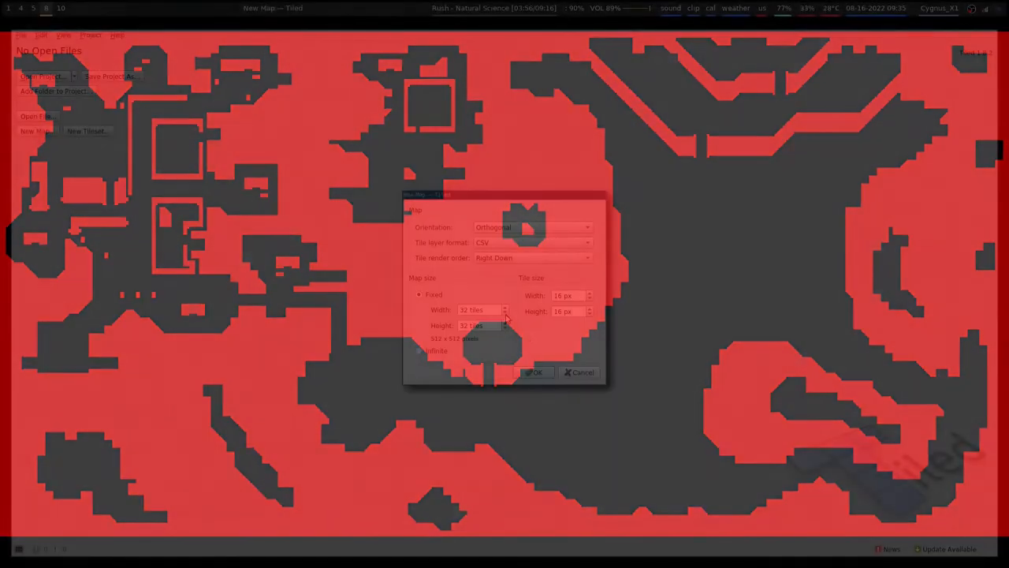
# Fill the New Map settings: orthogonal, CSV, 32 by 32 tiles of 16 pixels
pyautogui.click(537, 372)
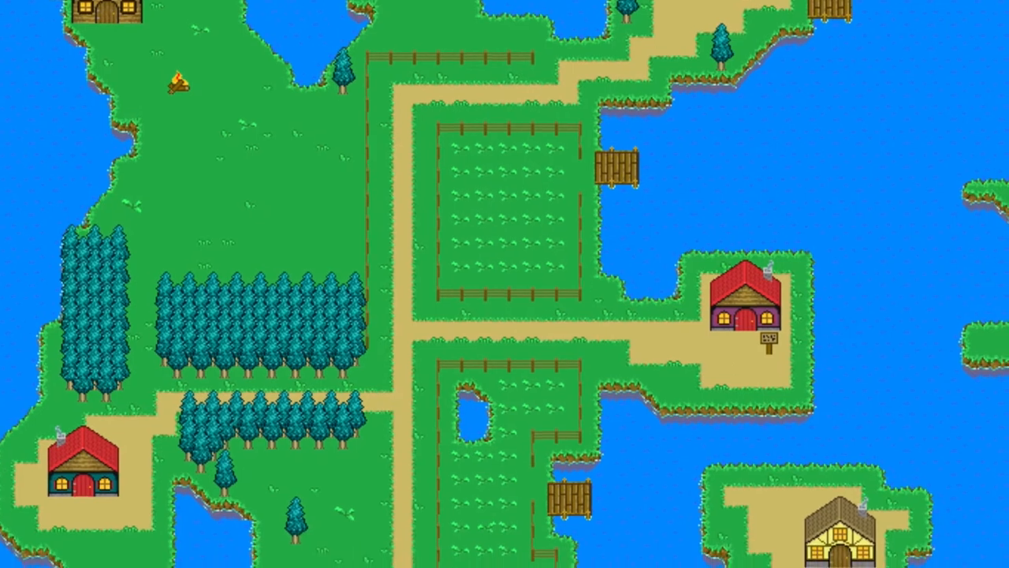
pyautogui.scroll(-3)
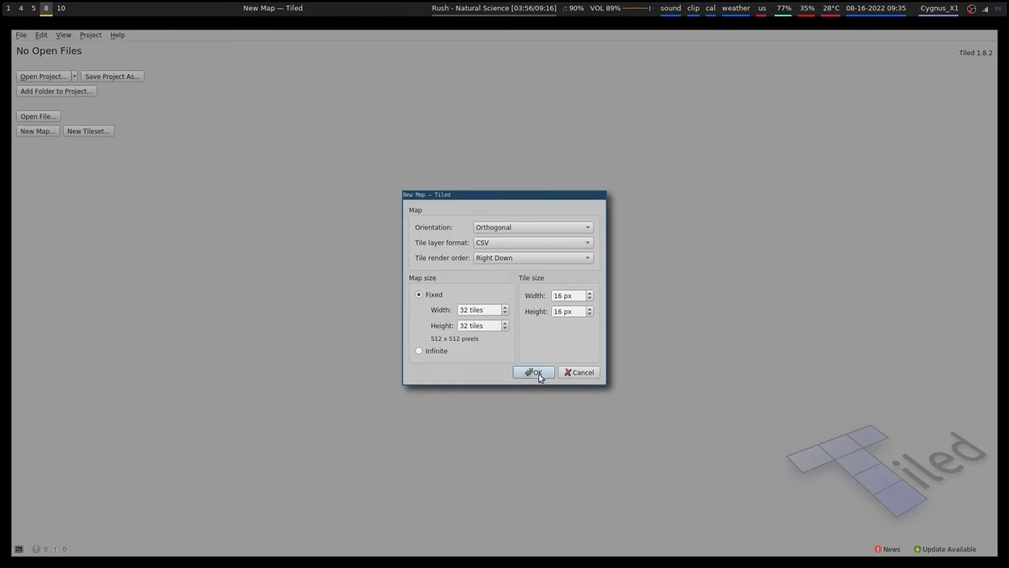
# Create the 32×32 map with the TILES.BIN tileset and a plank floor in its centre
pyautogui.click(533, 372)
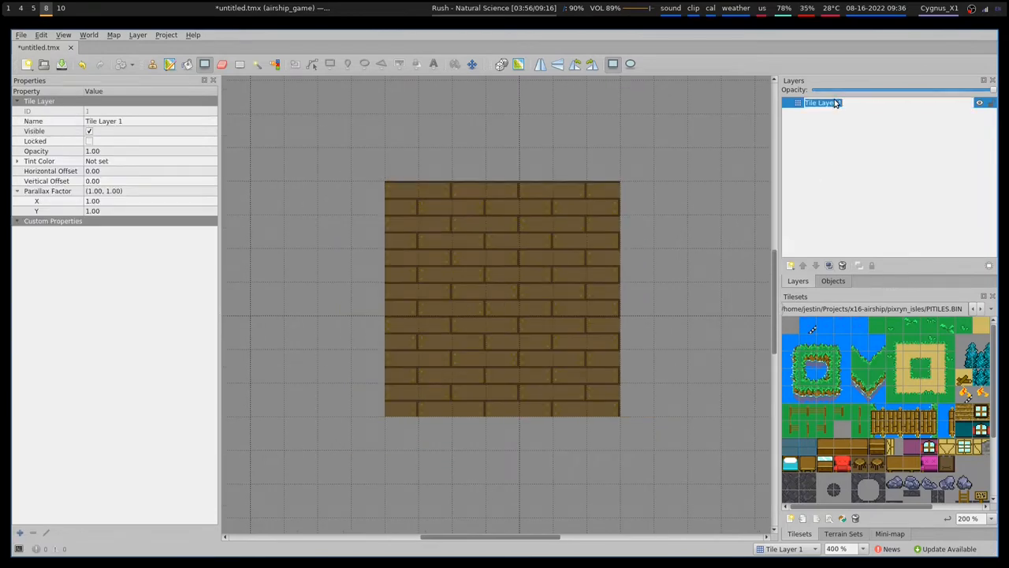
# Name the tile layer terrain and frame the floor with a timber wall
pyautogui.write('terrain')
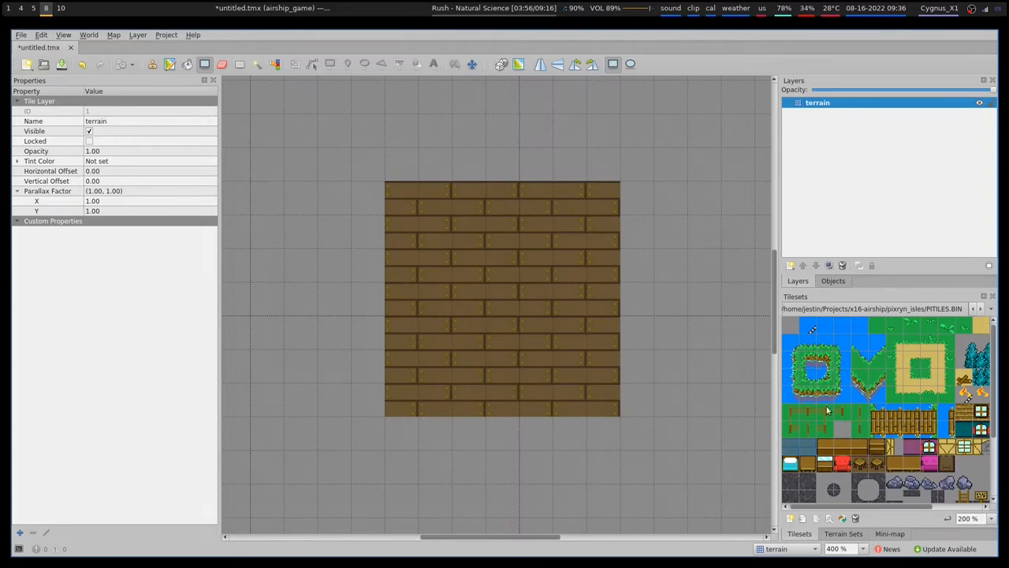
pyautogui.moveTo(946, 451)
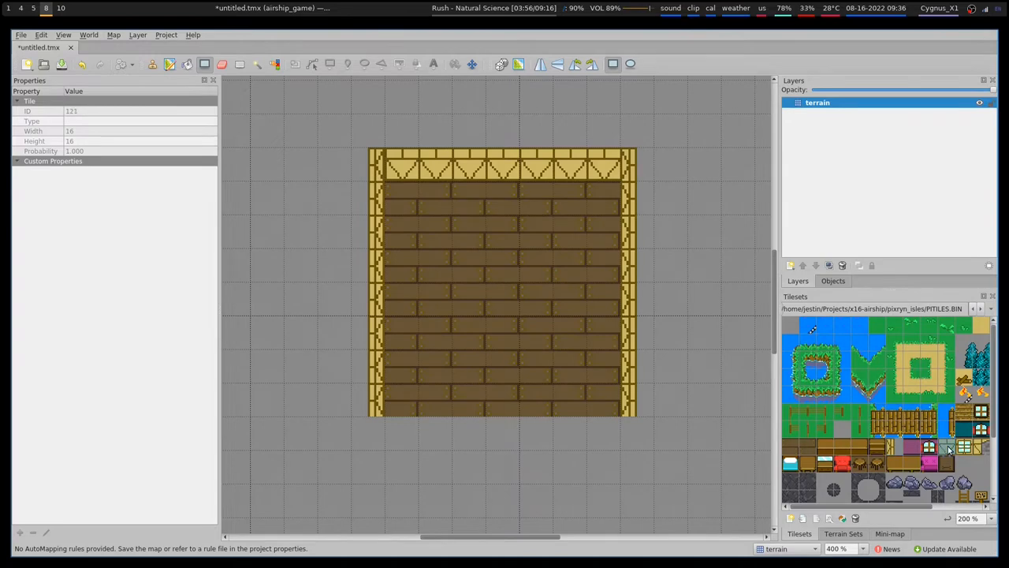
pyautogui.click(792, 265)
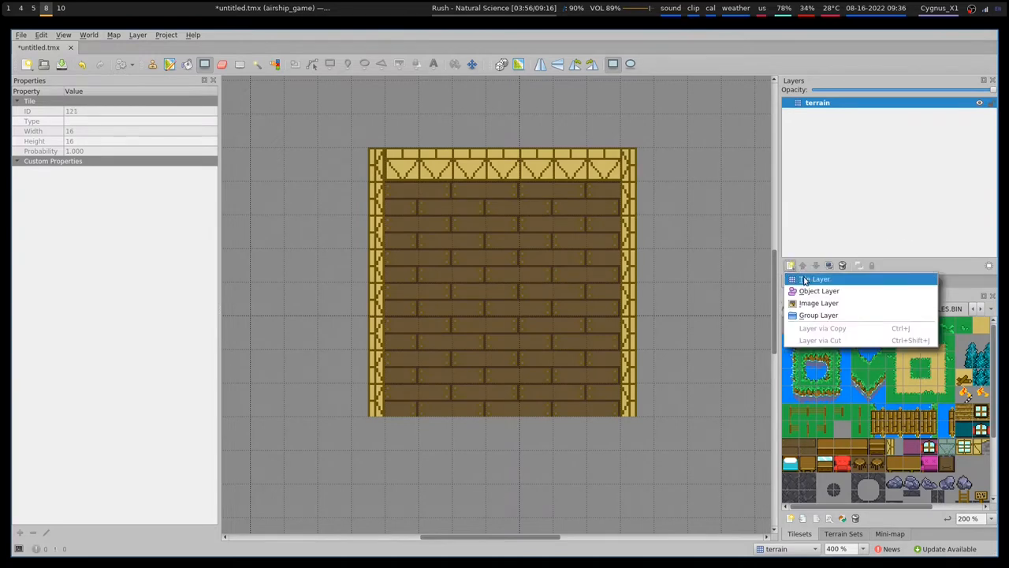
# Add a things tile layer holding shelves, a counter, stools, windows and a door
pyautogui.click(817, 277)
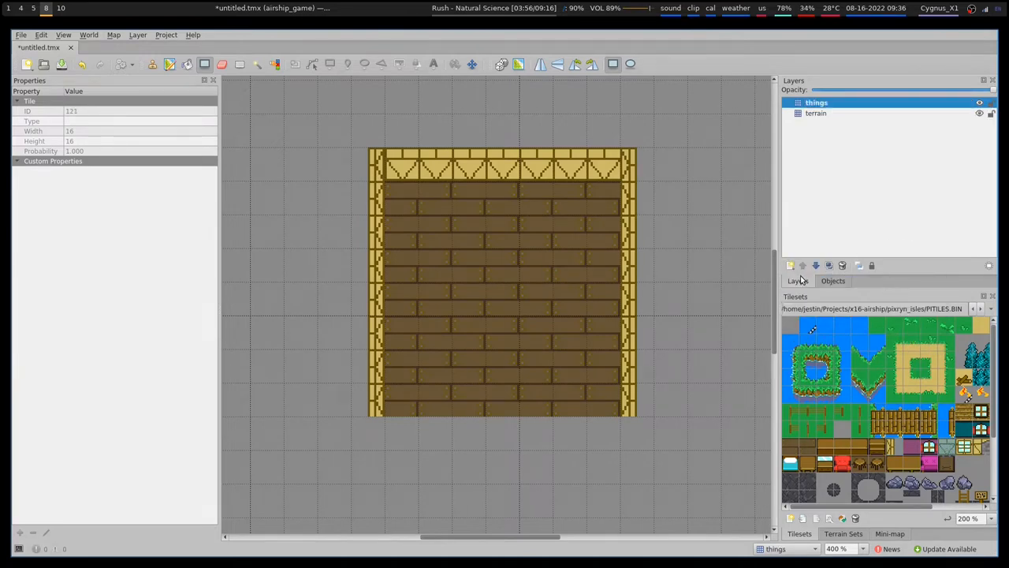
pyautogui.click(420, 397)
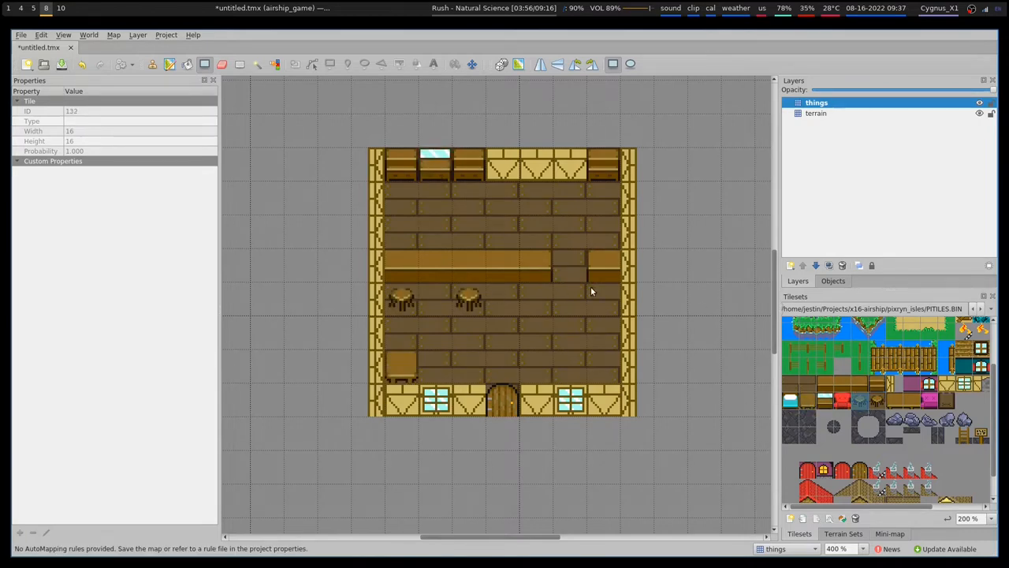
pyautogui.click(603, 298)
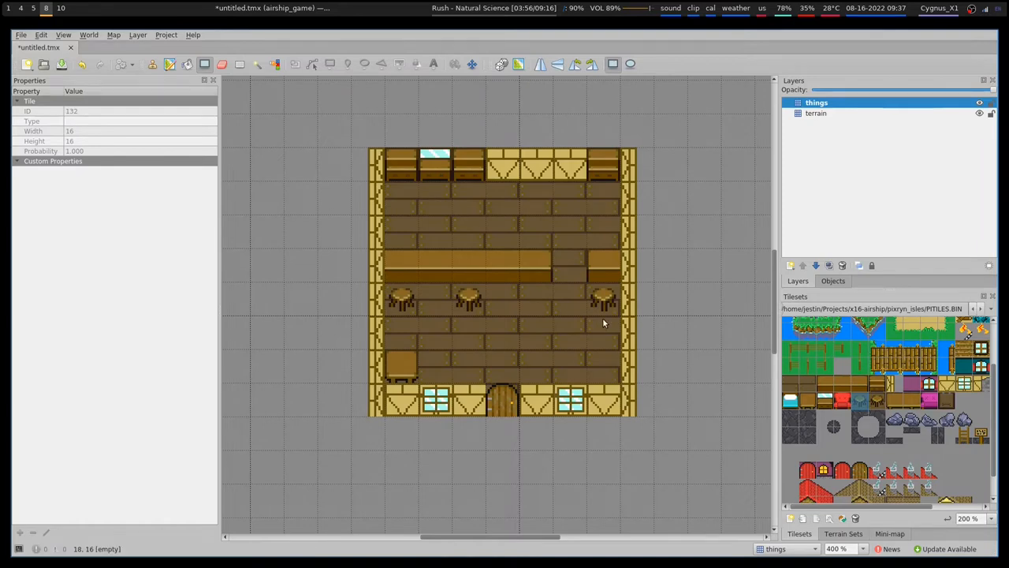
pyautogui.moveTo(612, 322)
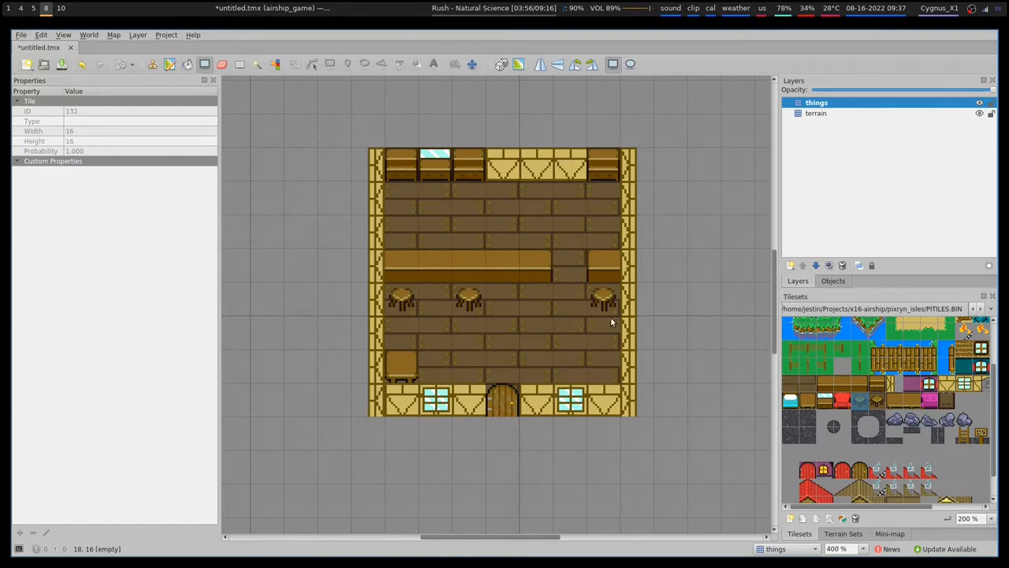
# Paint CLSN.BIN collision tiles over the counter and furniture, then save as dirigible_shop.tmx
pyautogui.click(973, 308)
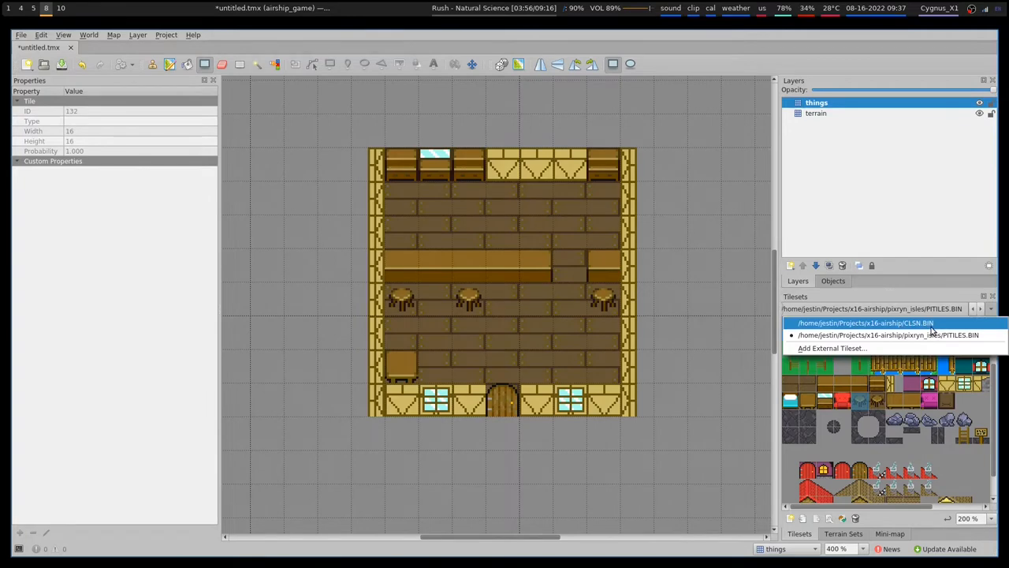
pyautogui.click(864, 322)
pyautogui.write('collision')
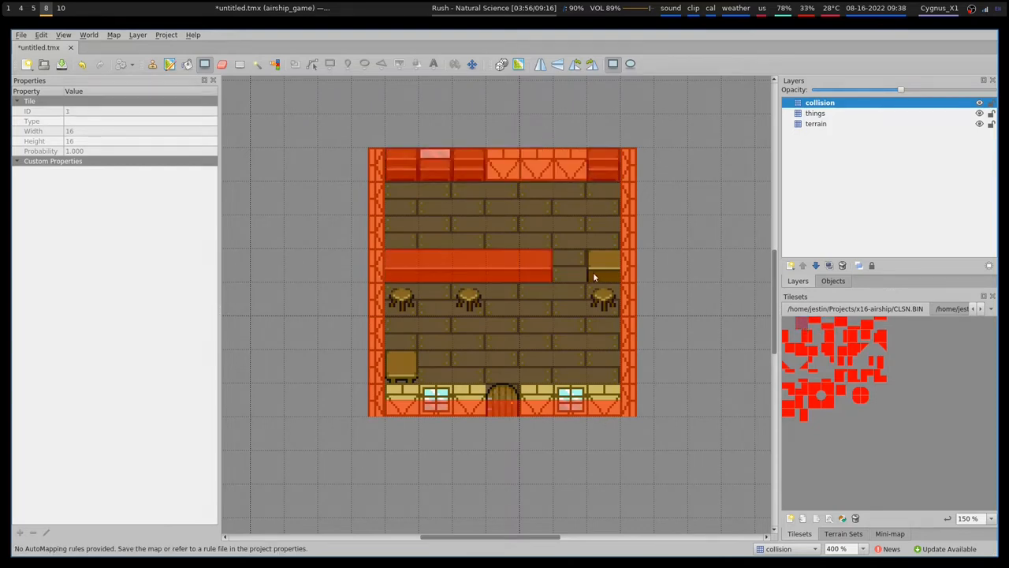
pyautogui.click(602, 264)
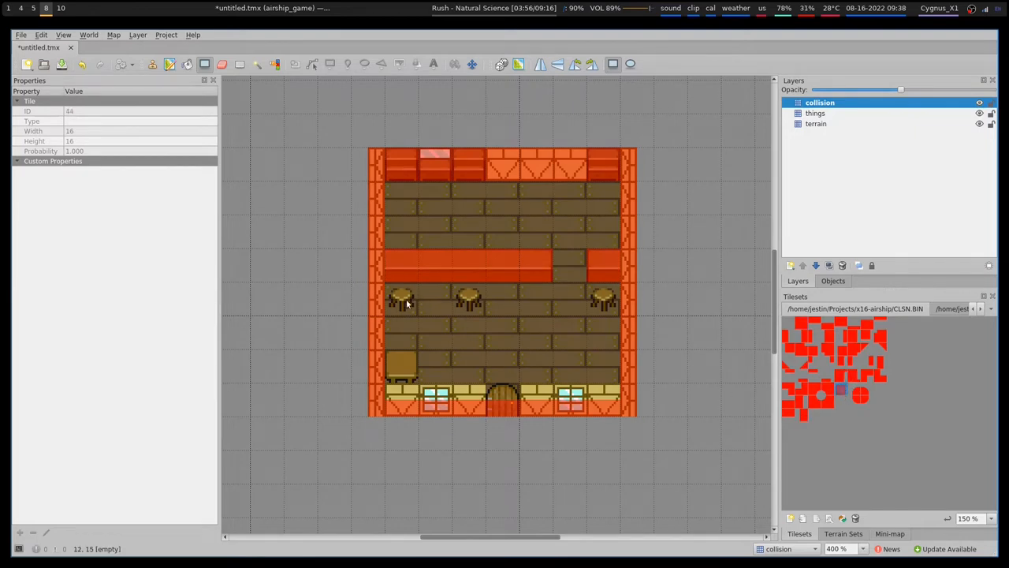
pyautogui.click(402, 366)
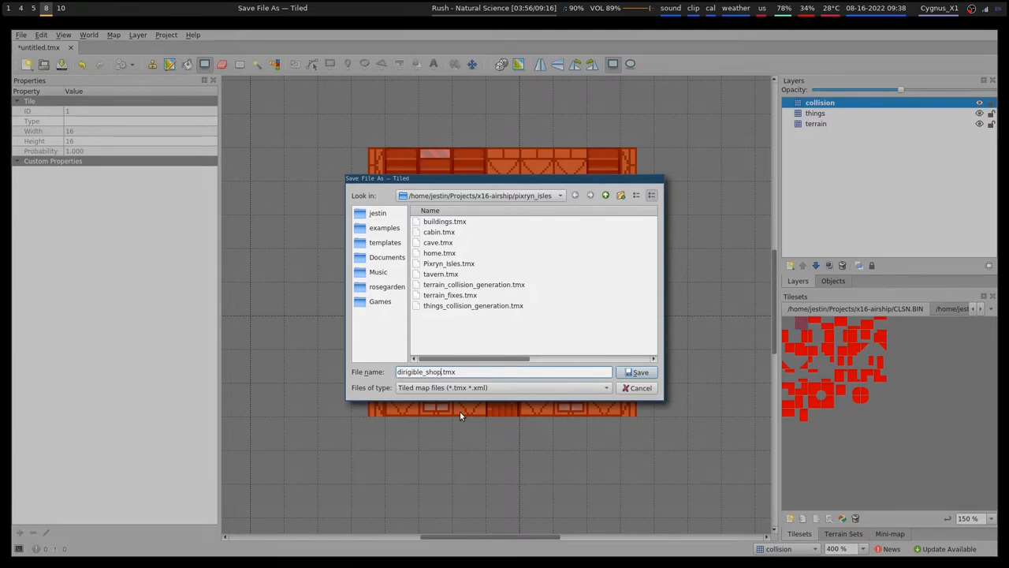
pyautogui.click(637, 372)
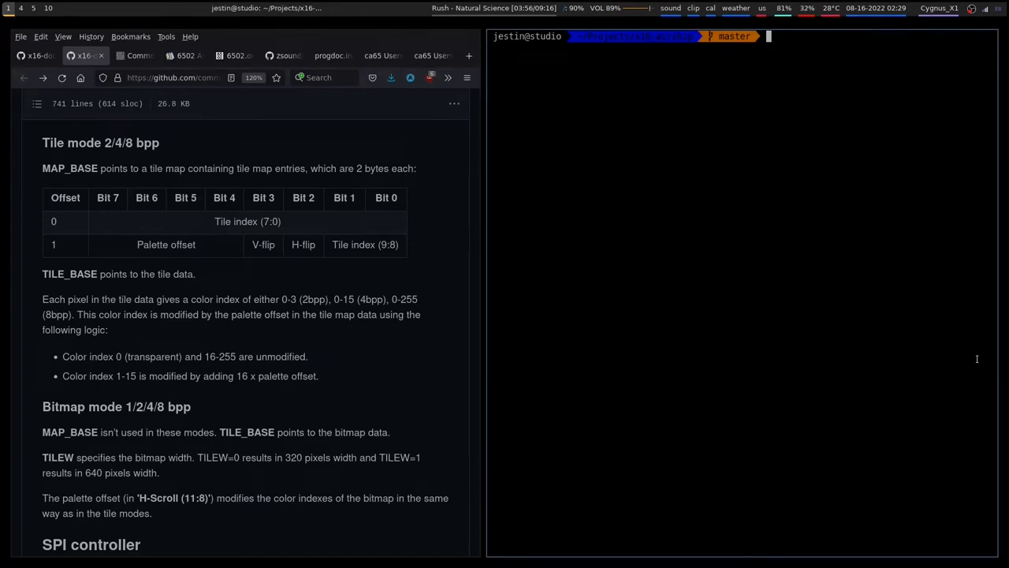
# In pixryn_isles, run tmx2vera -c dirigible_shop.tmx on the collision layer to produce PIDIRSHOPCLSN.BIN
pyautogui.write('cd pixryn_isles/')
pyautogui.write('tmx')
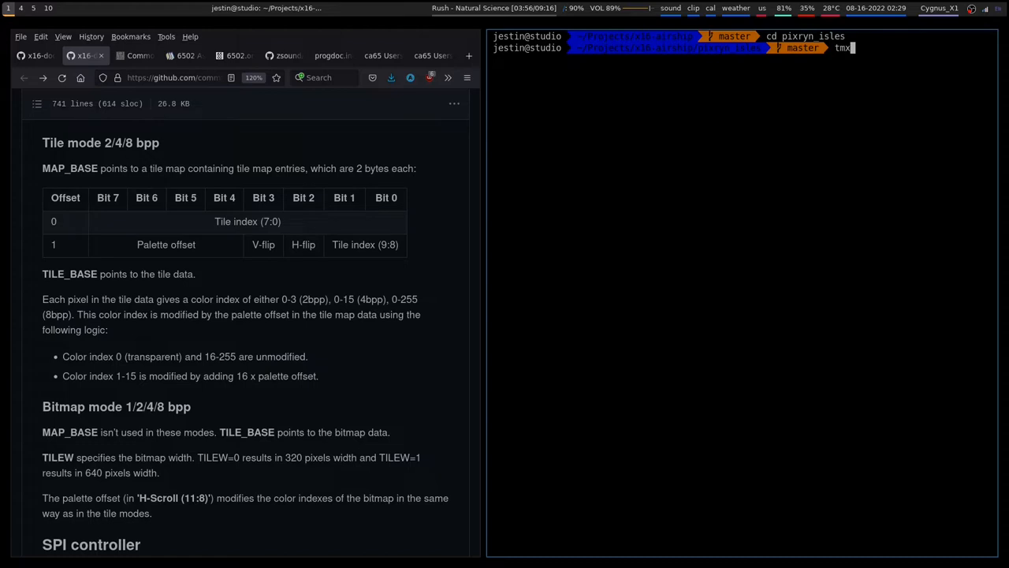
pyautogui.write('2vera')
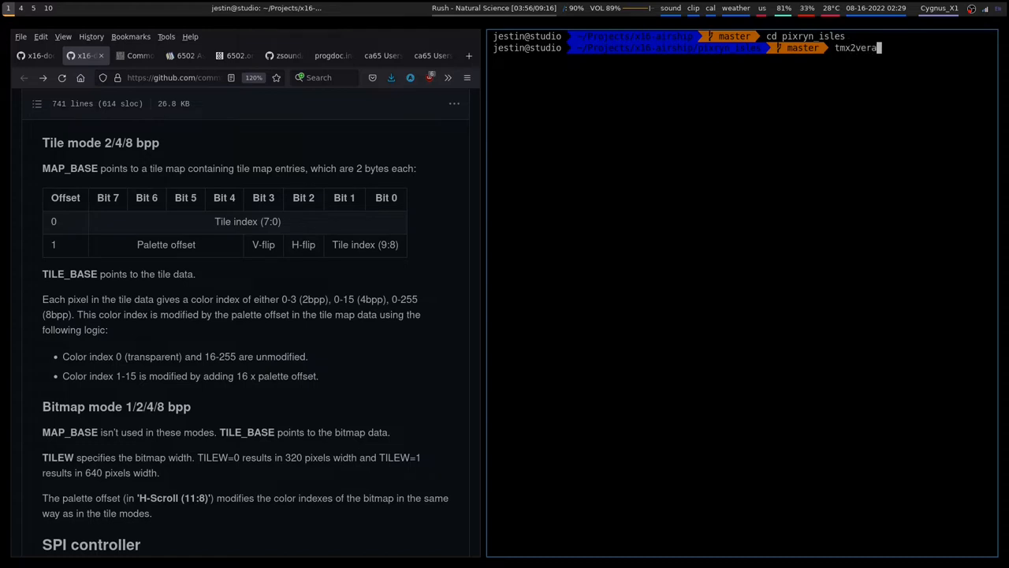
pyautogui.write('-c')
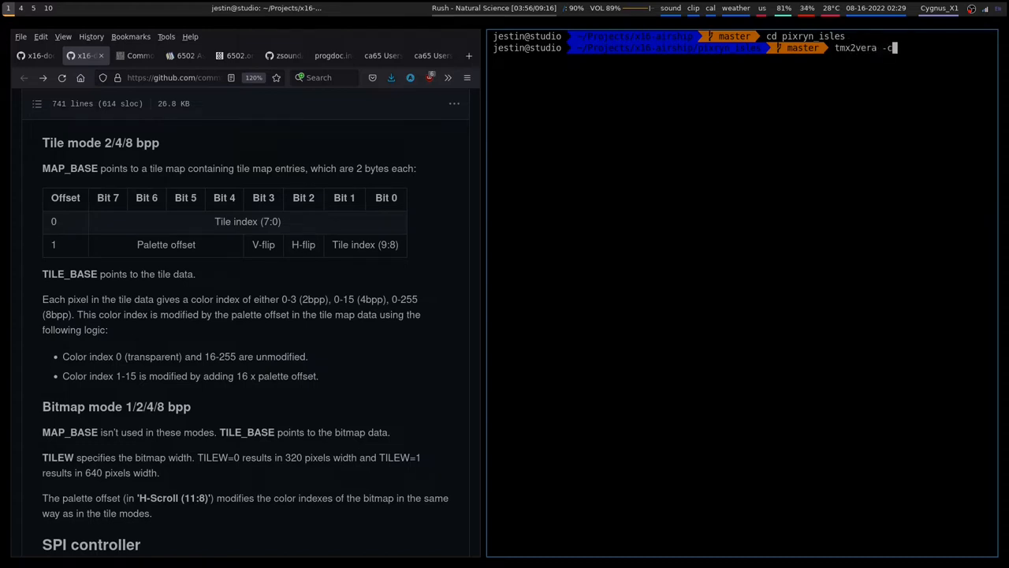
pyautogui.write('dirigible_shop.tmx')
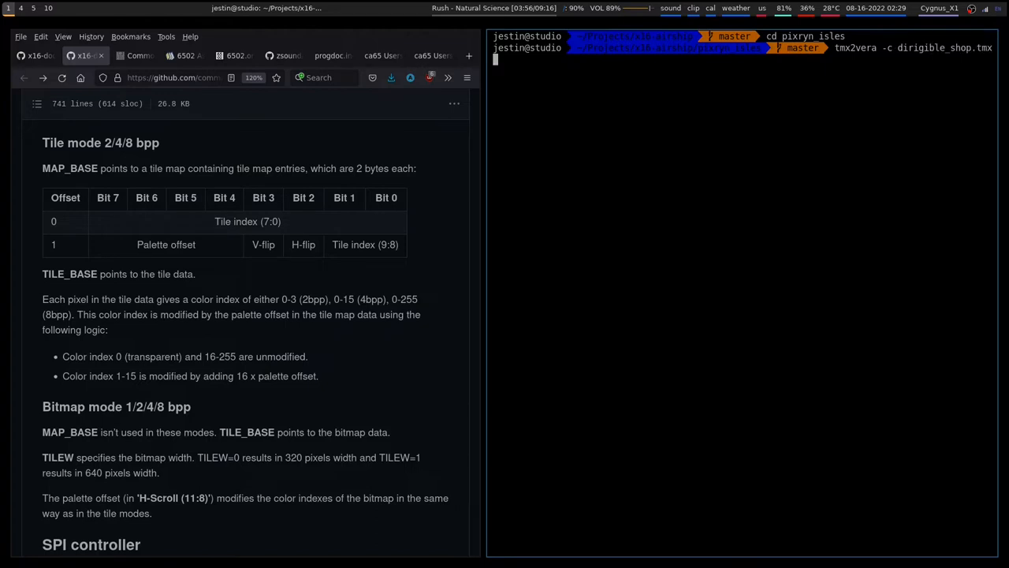
pyautogui.write('-t')
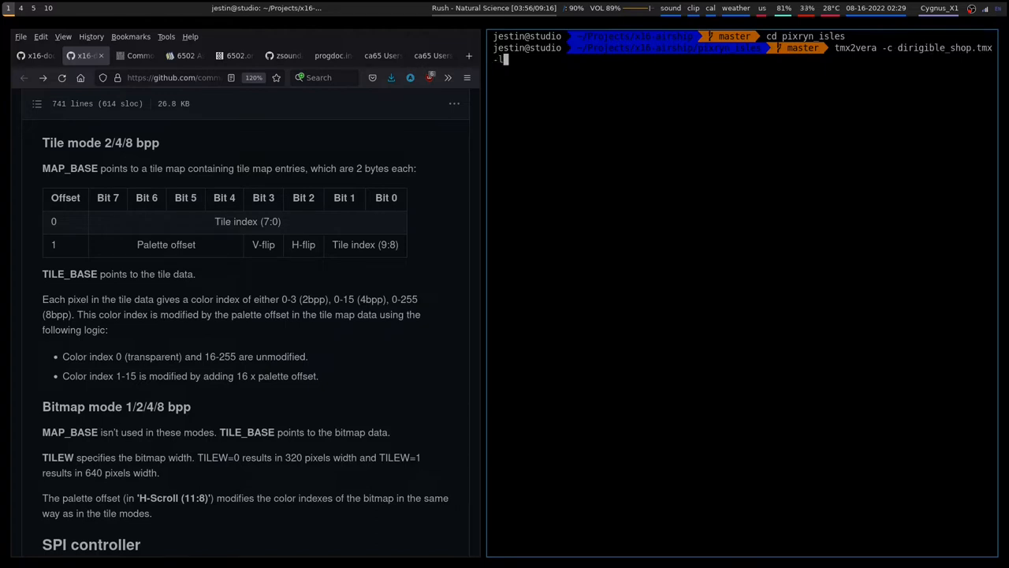
pyautogui.write('collision PIDIR')
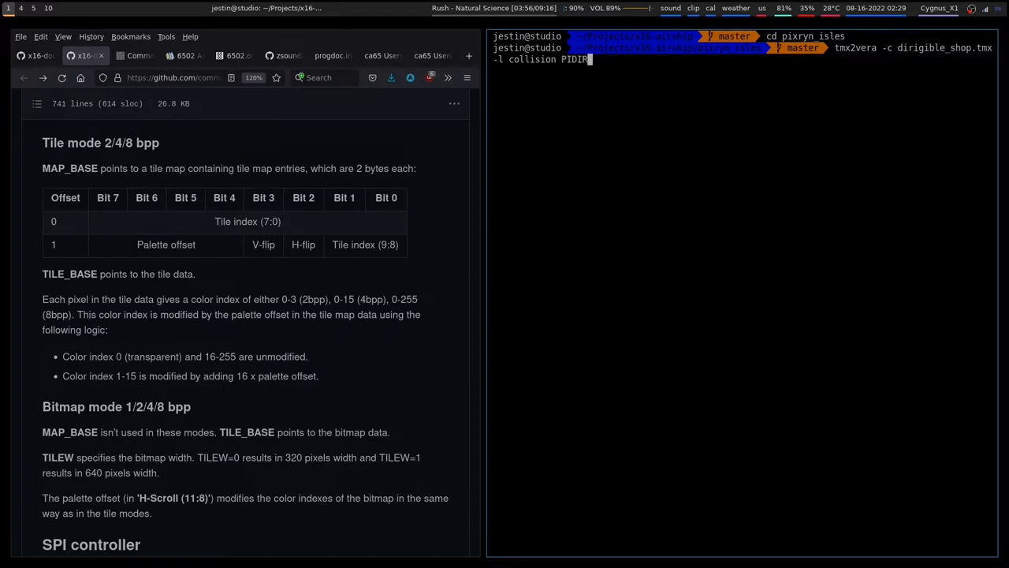
pyautogui.write('SHOPCLSN')
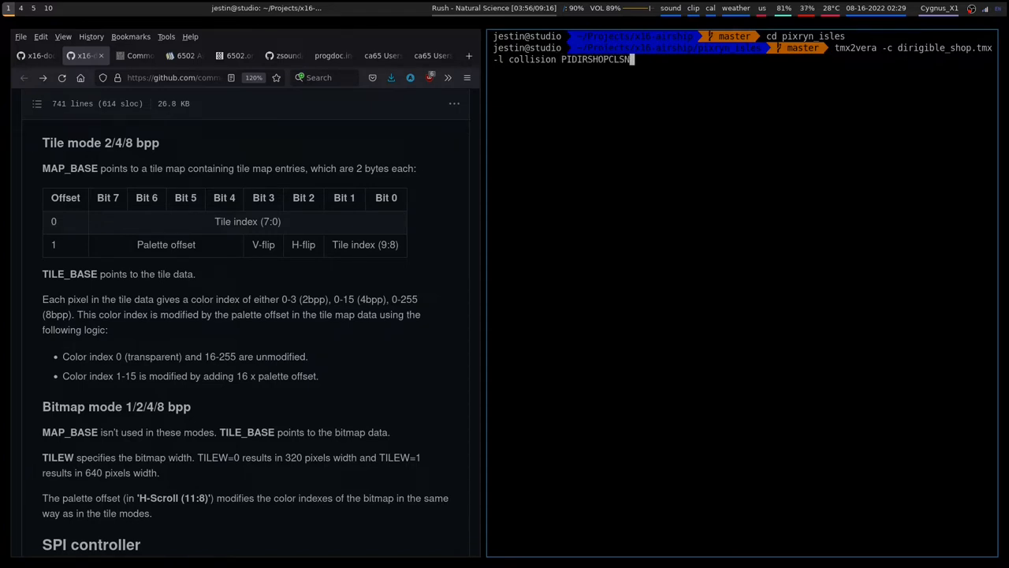
pyautogui.write('.BIN')
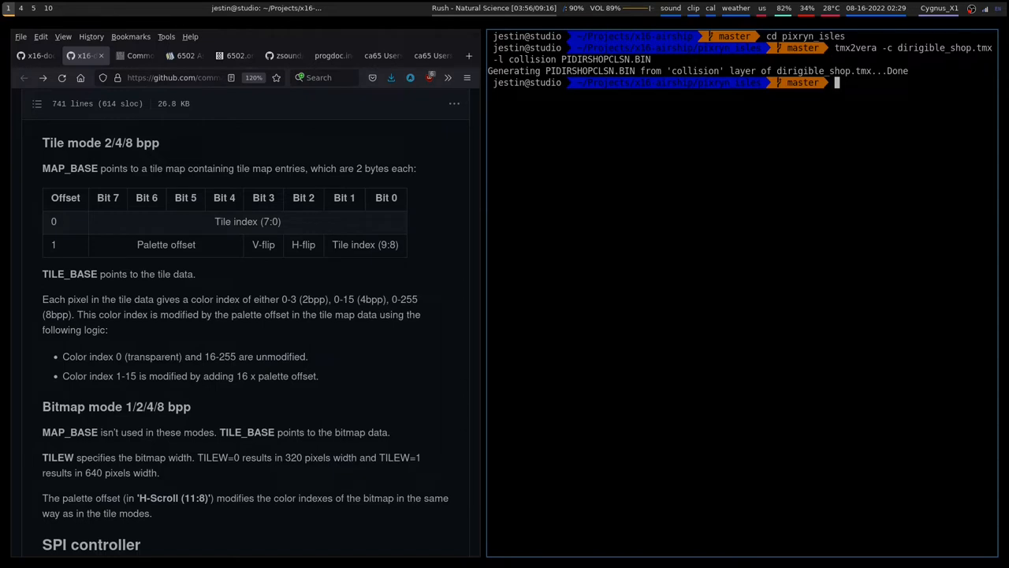
# Inspect PIDIRSHOPCLSN.BIN with xxd piped into less
pyautogui.write('xxd')
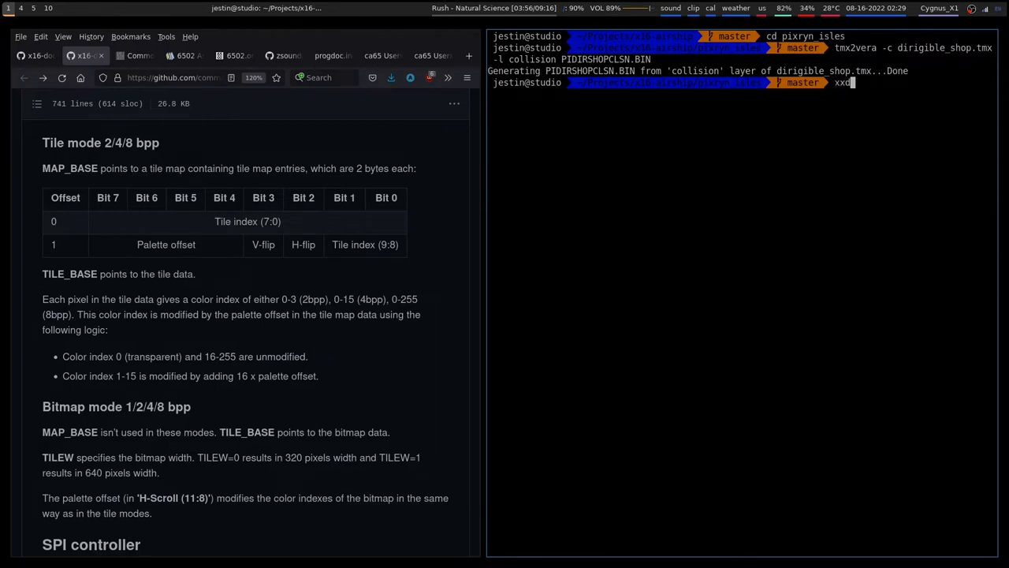
pyautogui.write('PIDIRSHOPCLSN.BIN')
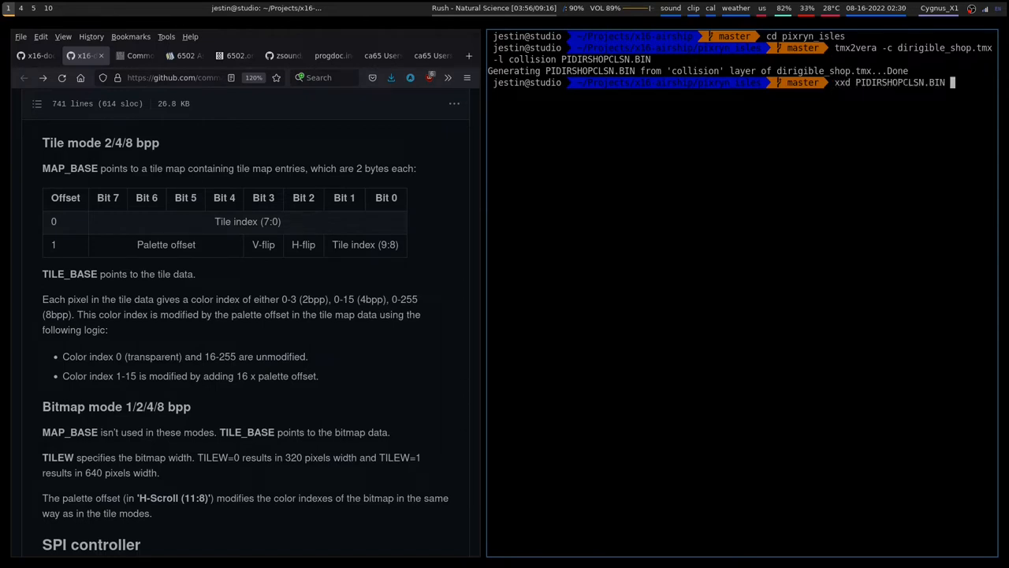
pyautogui.write('| less')
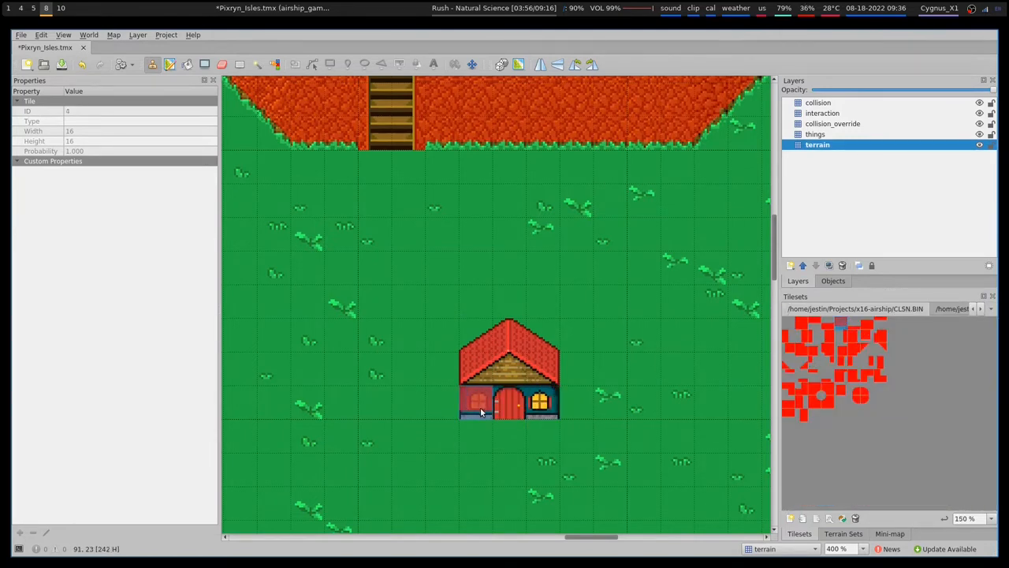
# Browse the Tiled manual sidebar to the Editing Tile Layers page
pyautogui.click(820, 102)
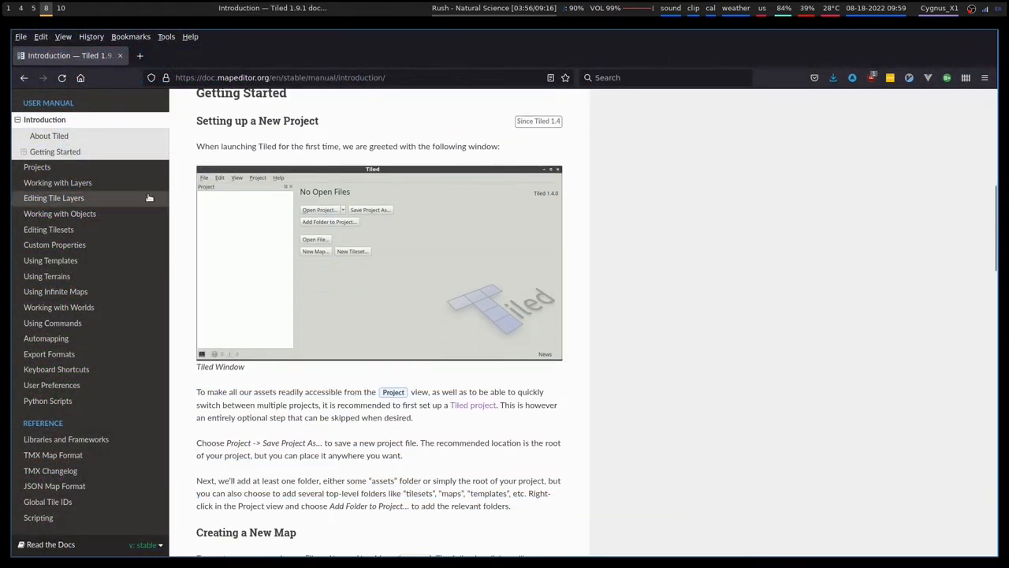
pyautogui.click(54, 199)
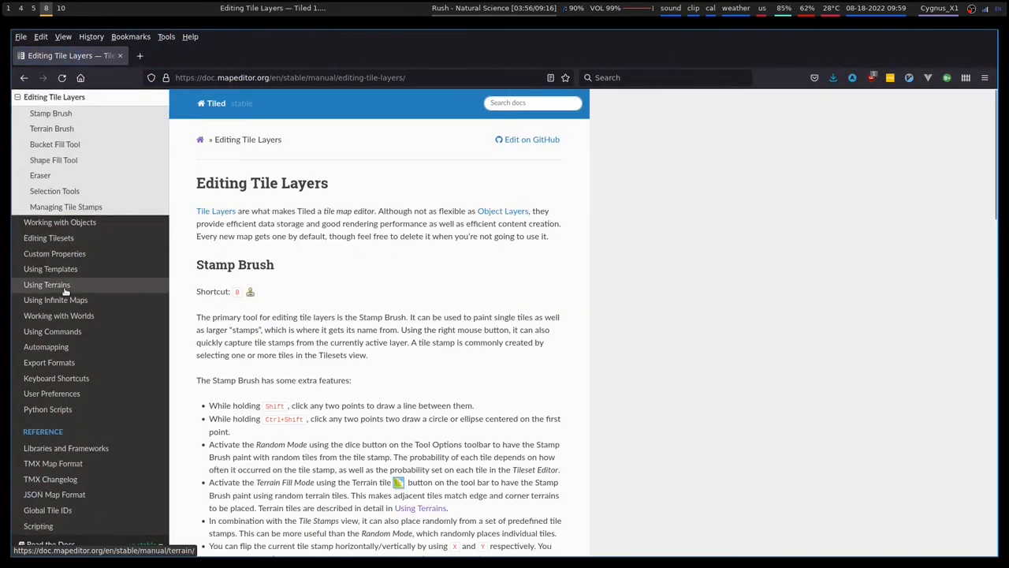
pyautogui.click(47, 284)
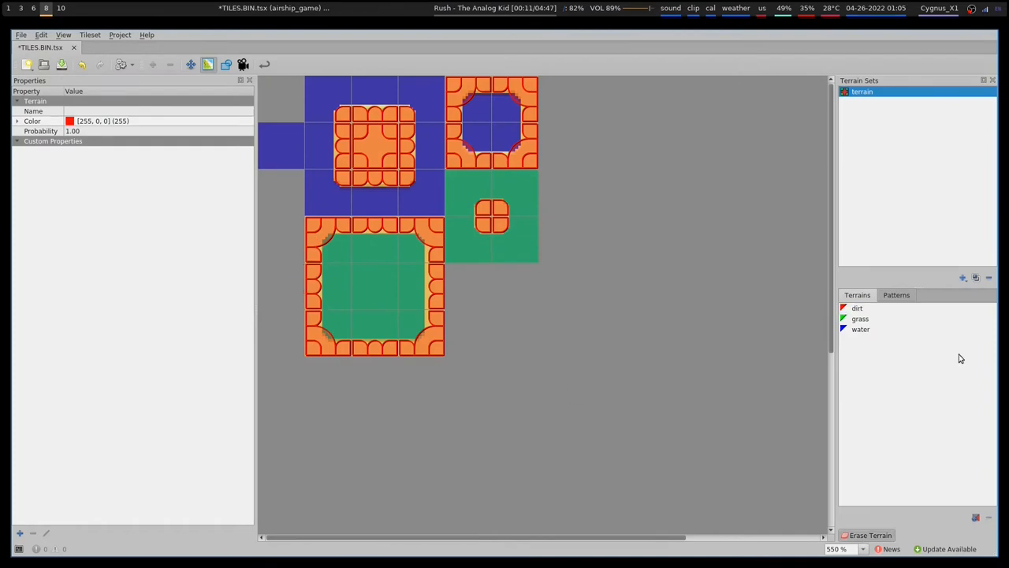
pyautogui.click(861, 318)
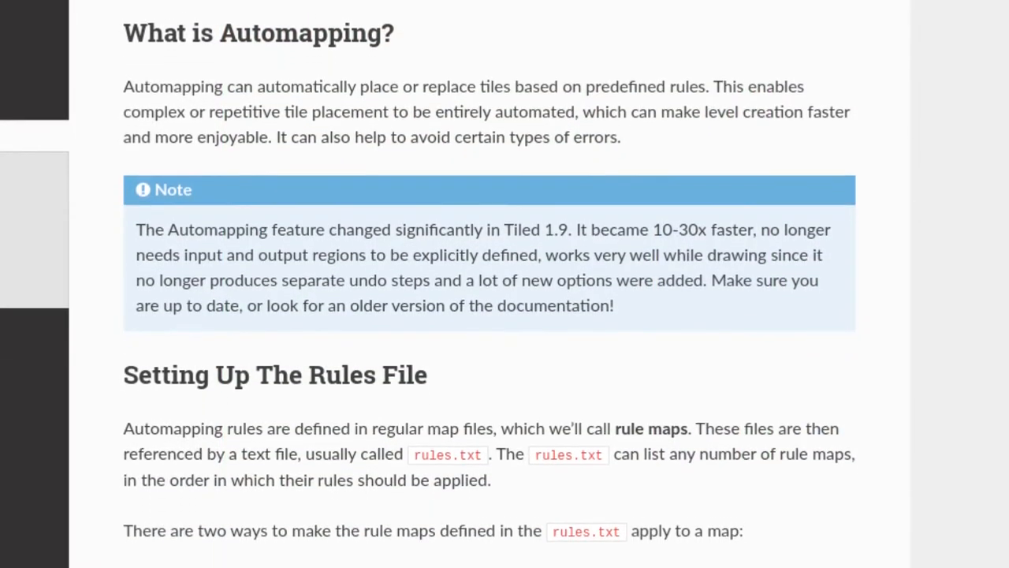
# Scroll the Automapping manual page down to the rules file section
pyautogui.scroll(-3)
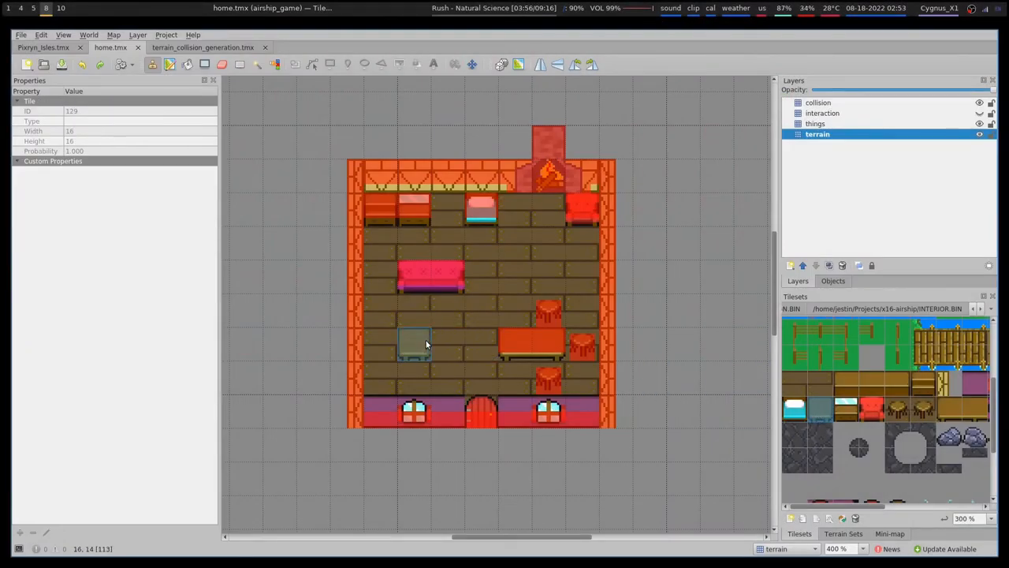
# Bring up home.tmx to review its collision, interaction, things and terrain layers
pyautogui.click(413, 344)
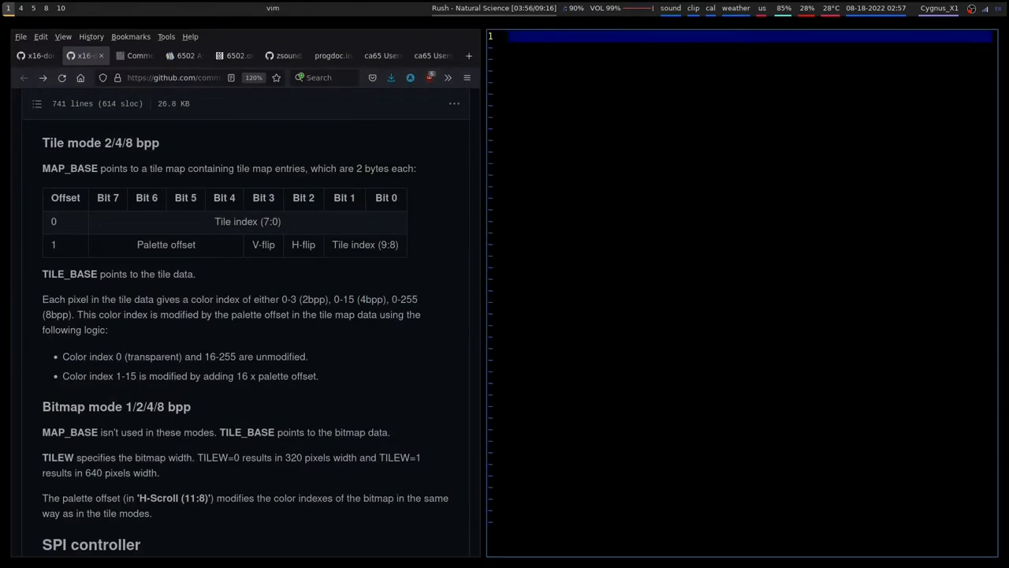
pyautogui.write('pixrynb')
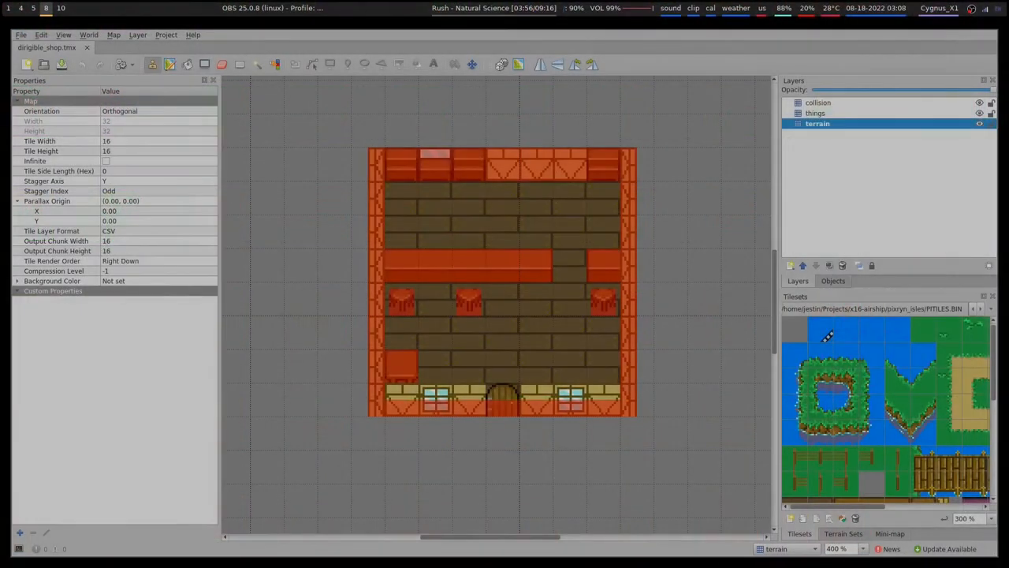
# Run AutoMap to regenerate the shop's collision layer, then select the terrain layer
pyautogui.click(114, 34)
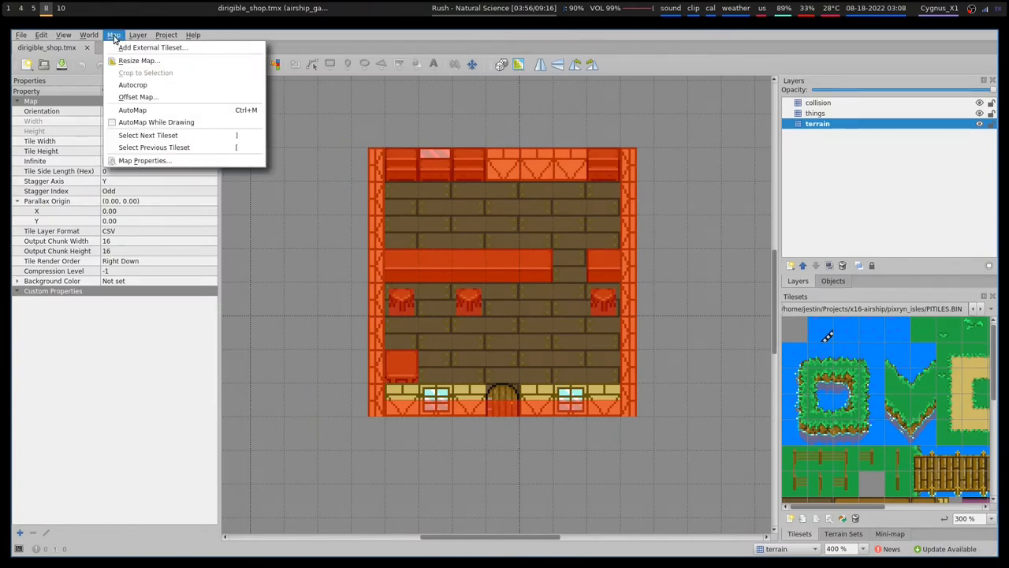
pyautogui.moveTo(132, 111)
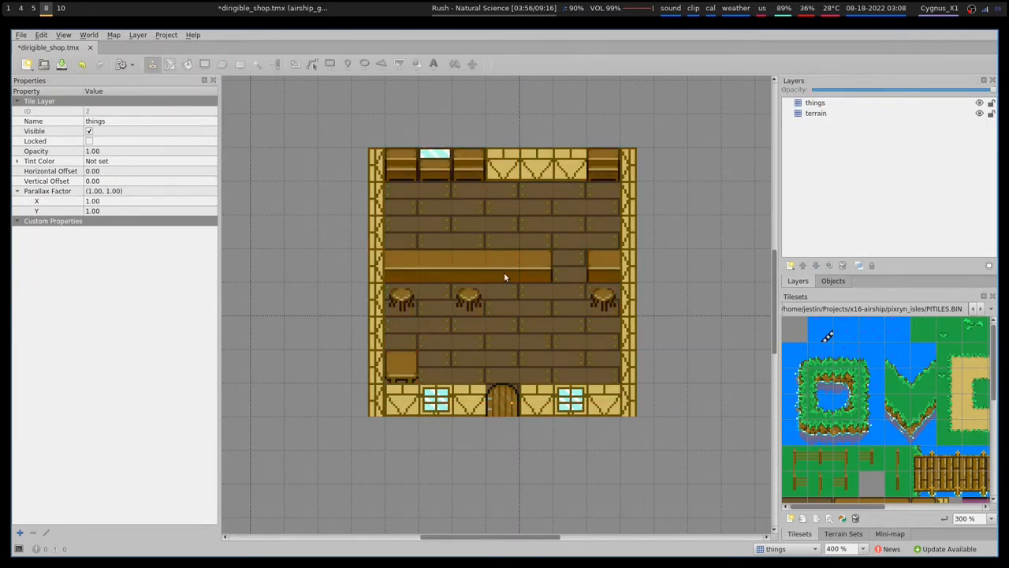
pyautogui.click(113, 35)
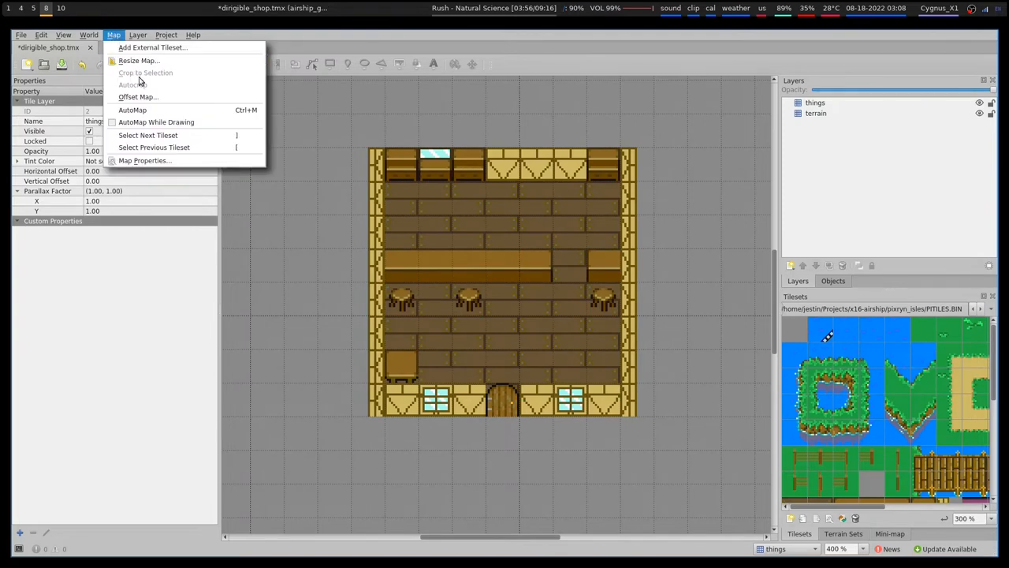
pyautogui.click(133, 111)
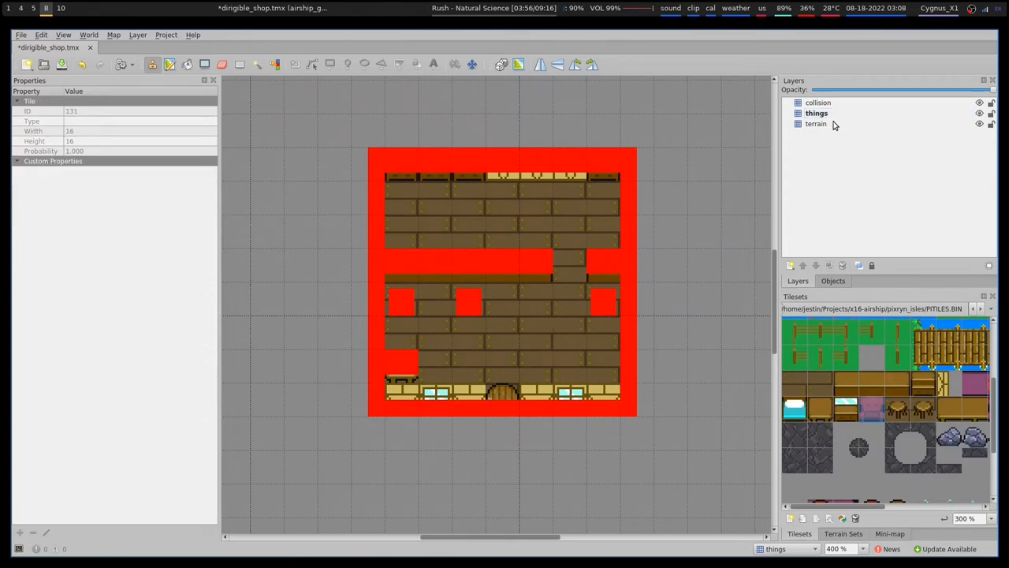
pyautogui.click(817, 123)
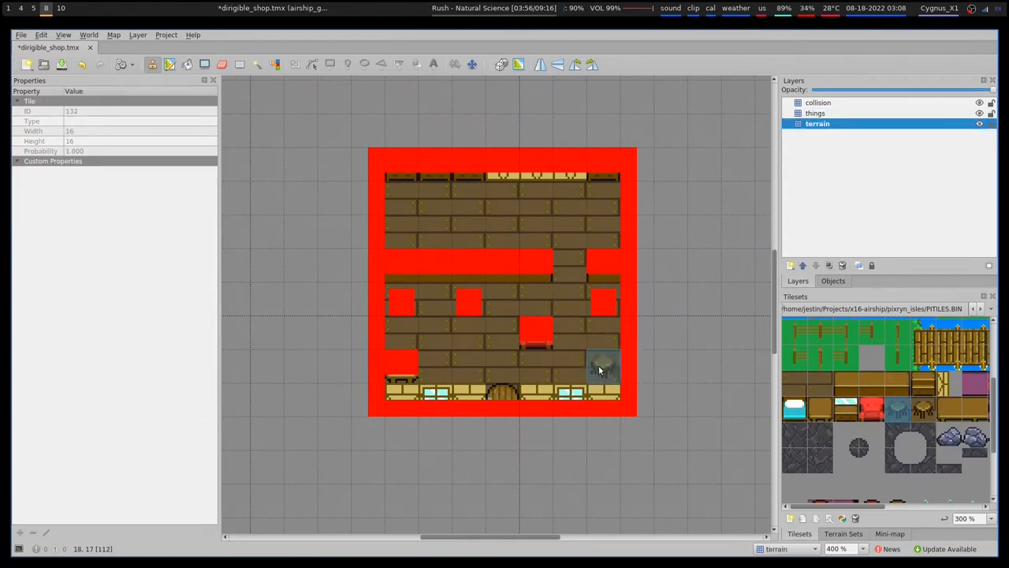
pyautogui.click(151, 48)
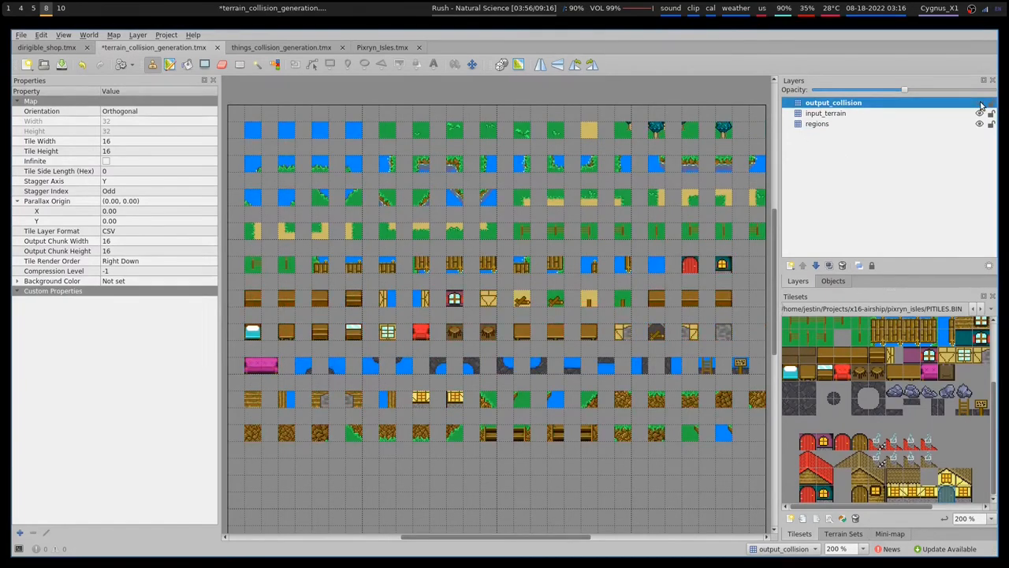
# Flip through the collision generation rule maps to the Pixryn_tiles.tmx overworld map
pyautogui.click(278, 47)
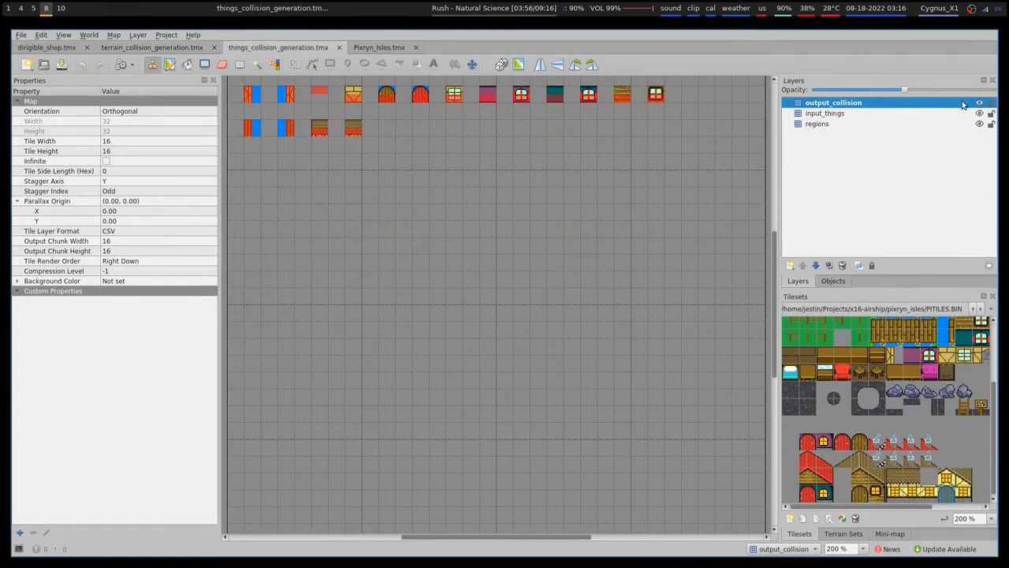
pyautogui.click(379, 47)
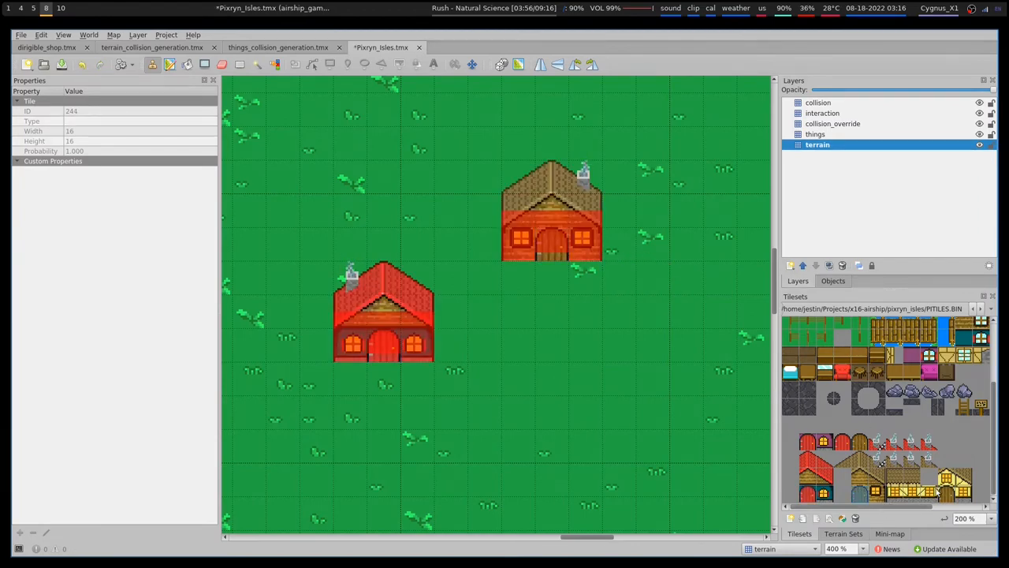
pyautogui.click(552, 413)
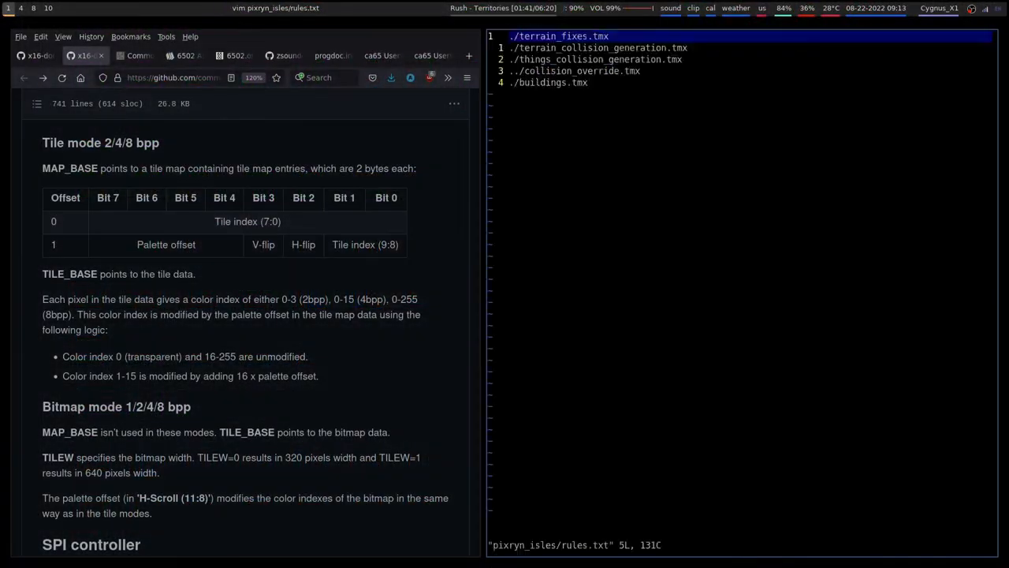
# Close rules.txt and review the terrain and things collision generation rule maps in Tiled
pyautogui.press('j')
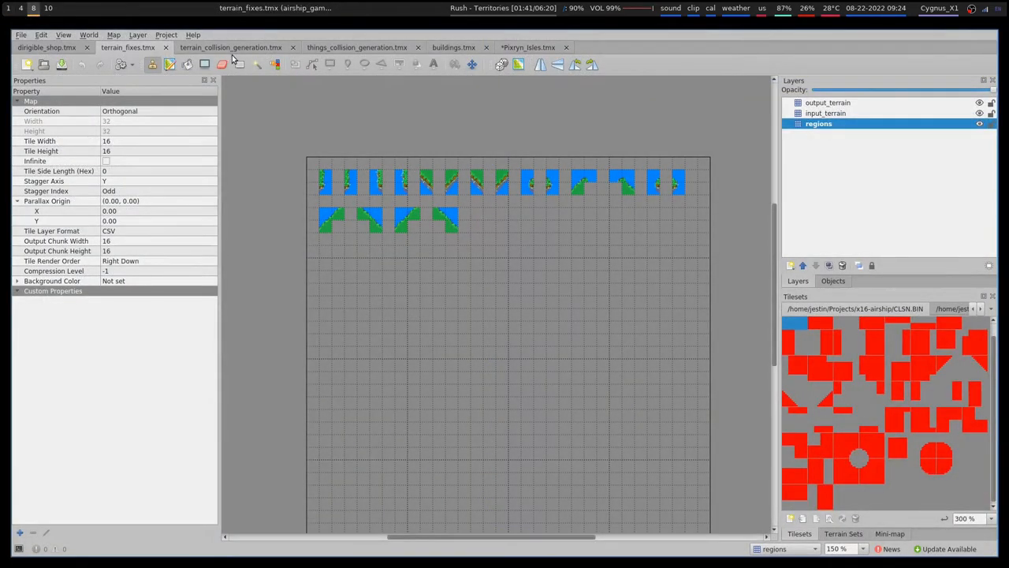
pyautogui.click(230, 47)
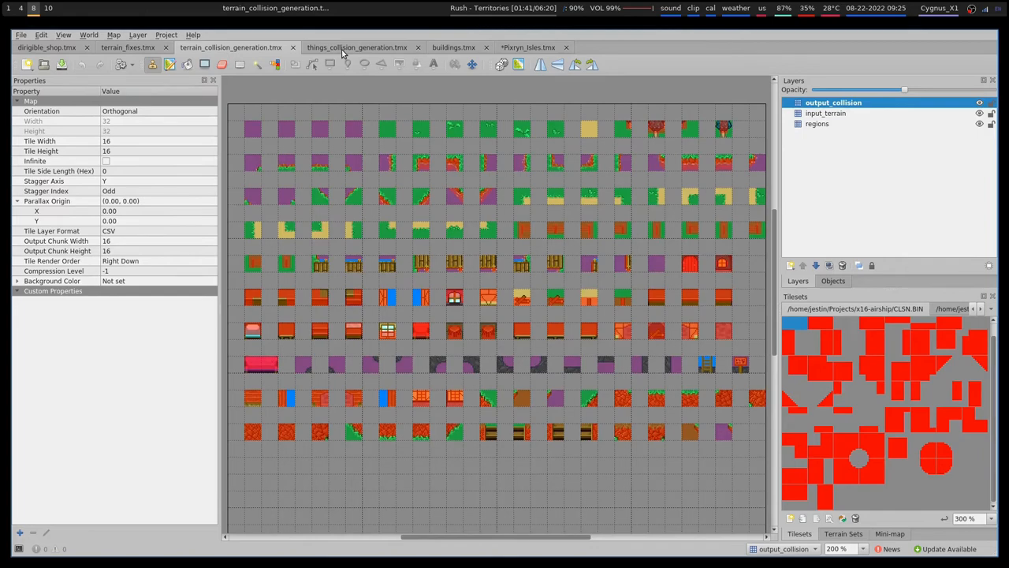
pyautogui.click(454, 47)
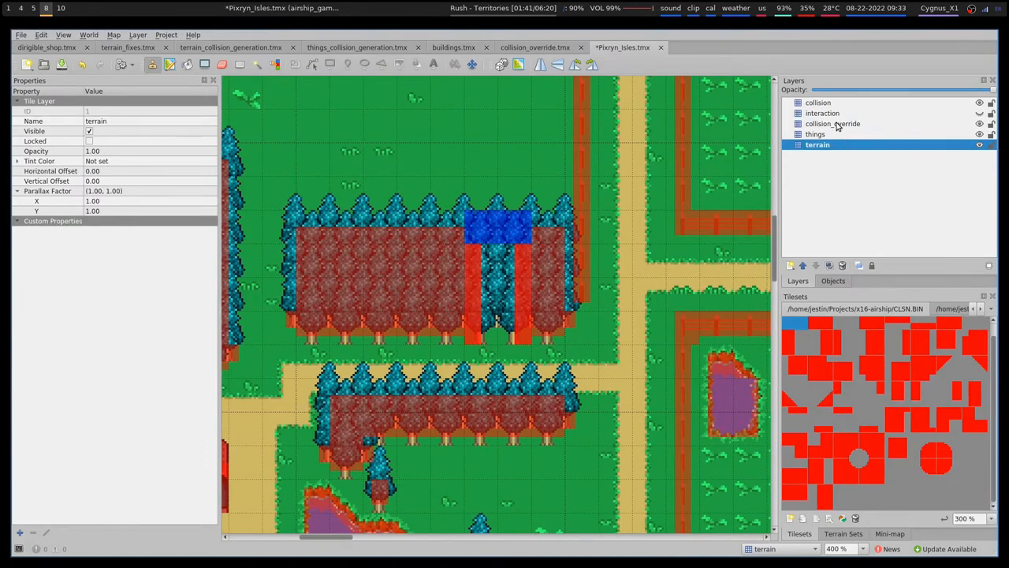
# Select the collision_override layer to review the red collision overlay
pyautogui.click(833, 123)
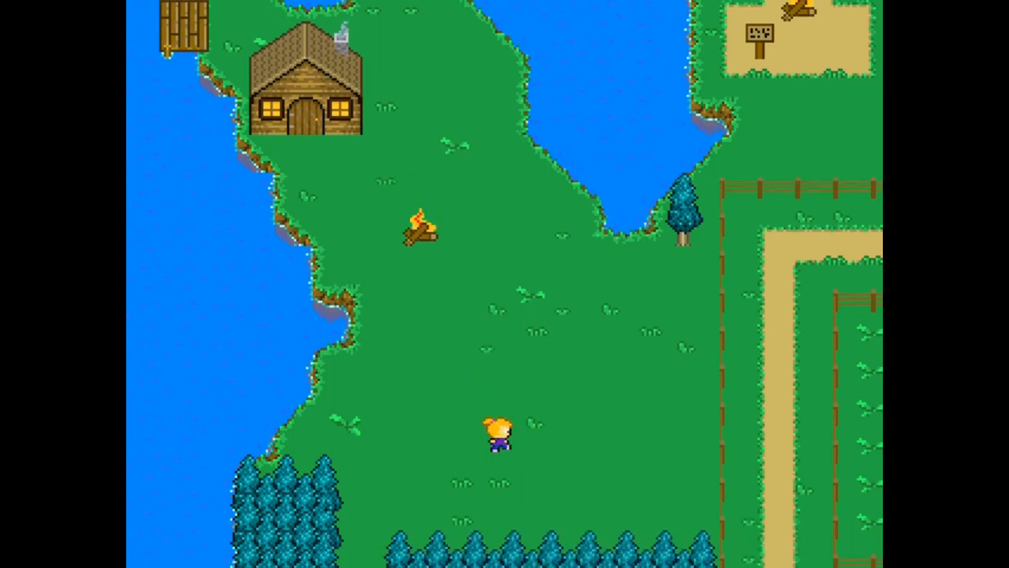
# Walk the hero around the grassy island near the cabin and campfire
pyautogui.scroll(-3)
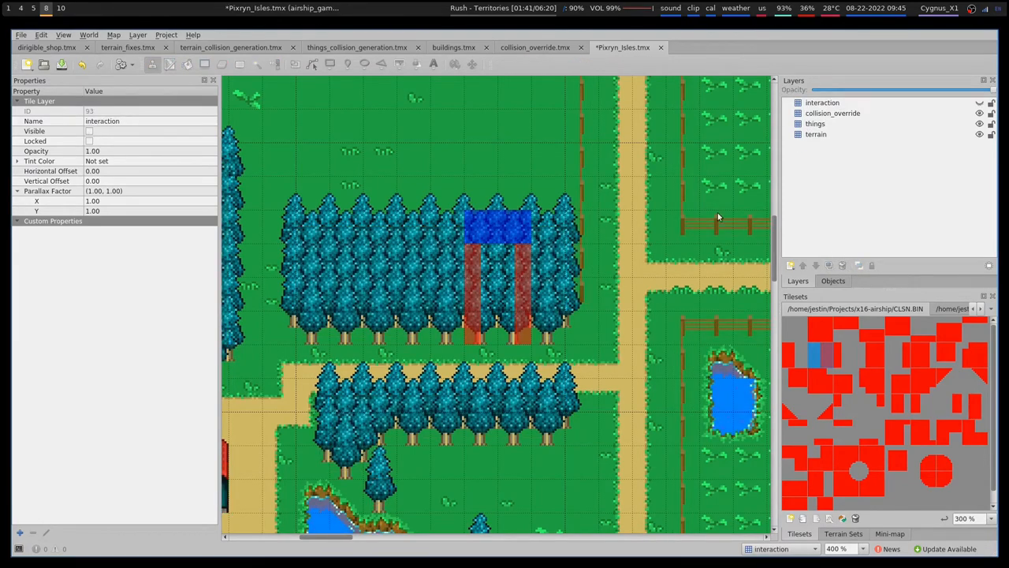
# Run AutoMap from the map menu to rebuild the Pixryn isles collision layer
pyautogui.click(113, 34)
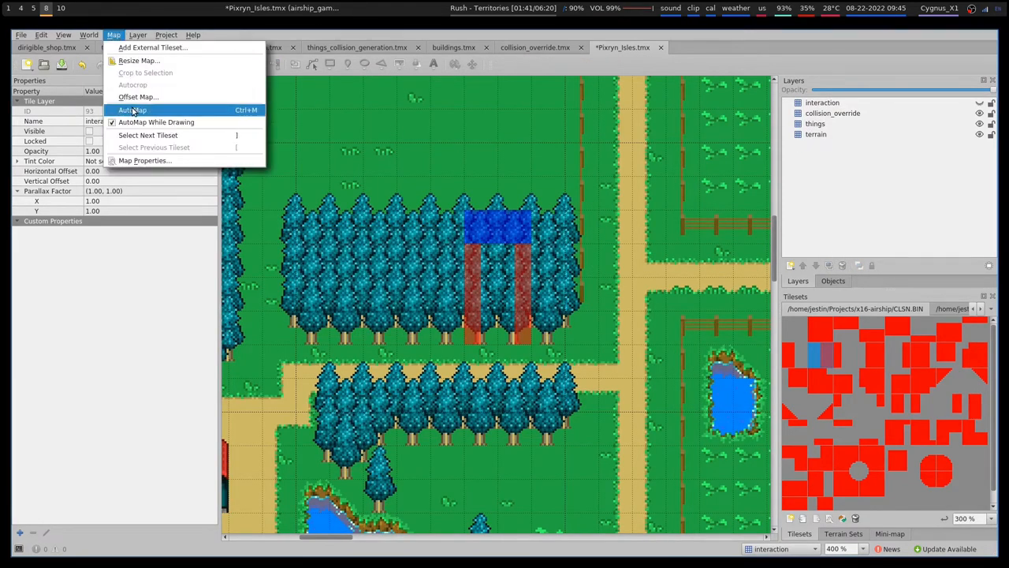
pyautogui.click(132, 110)
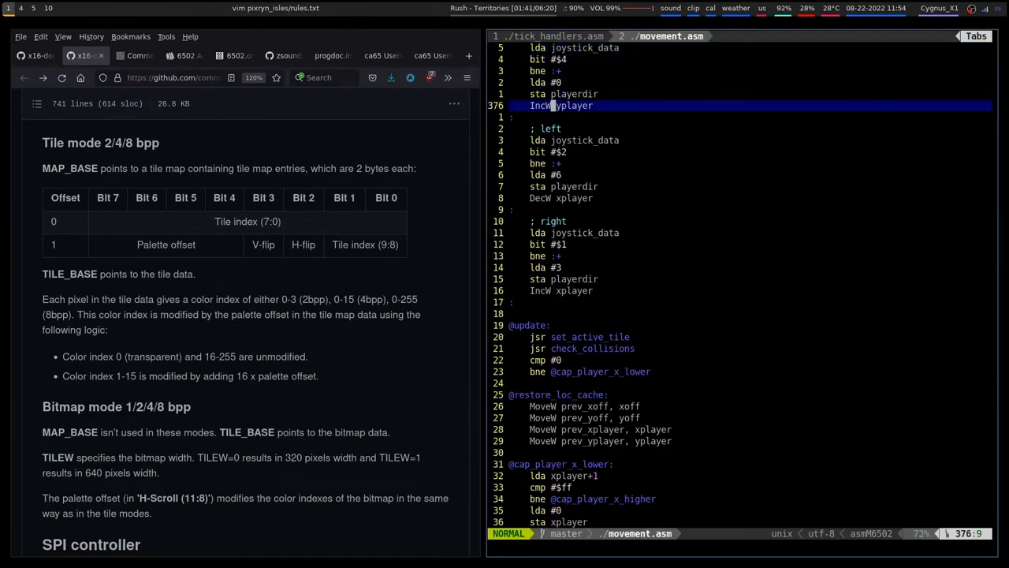
pyautogui.scroll(-3)
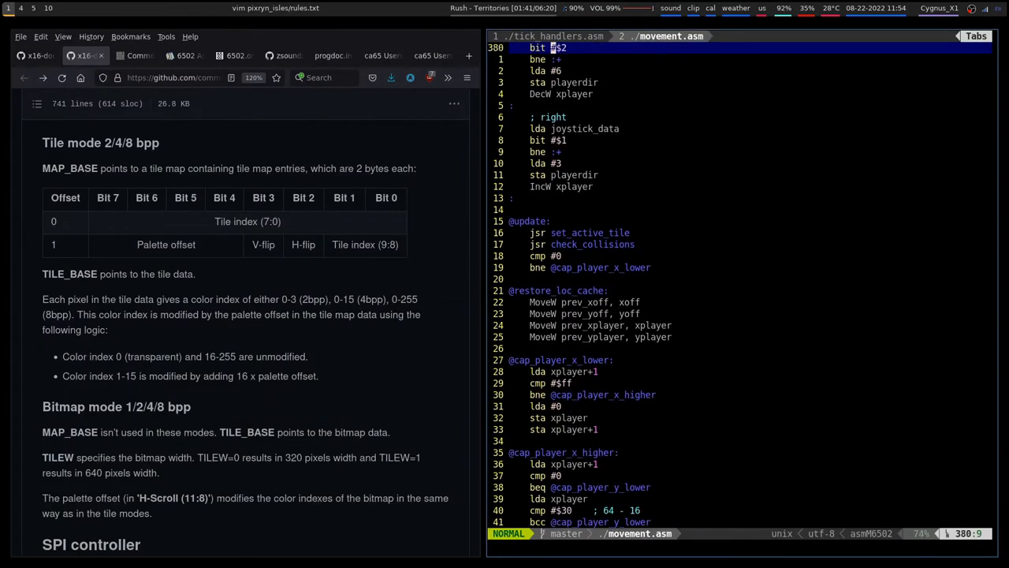
pyautogui.scroll(-3)
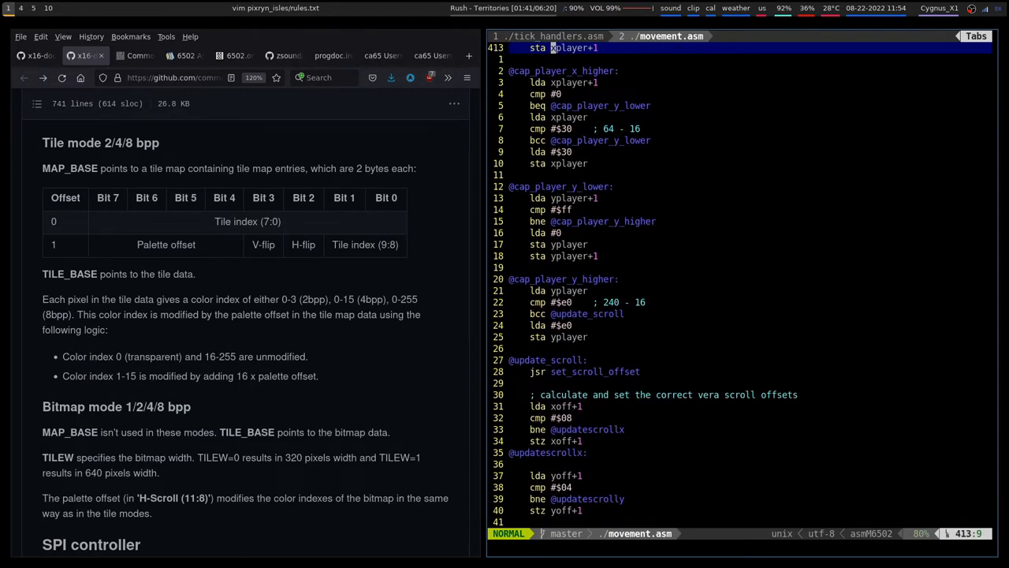
pyautogui.scroll(-3)
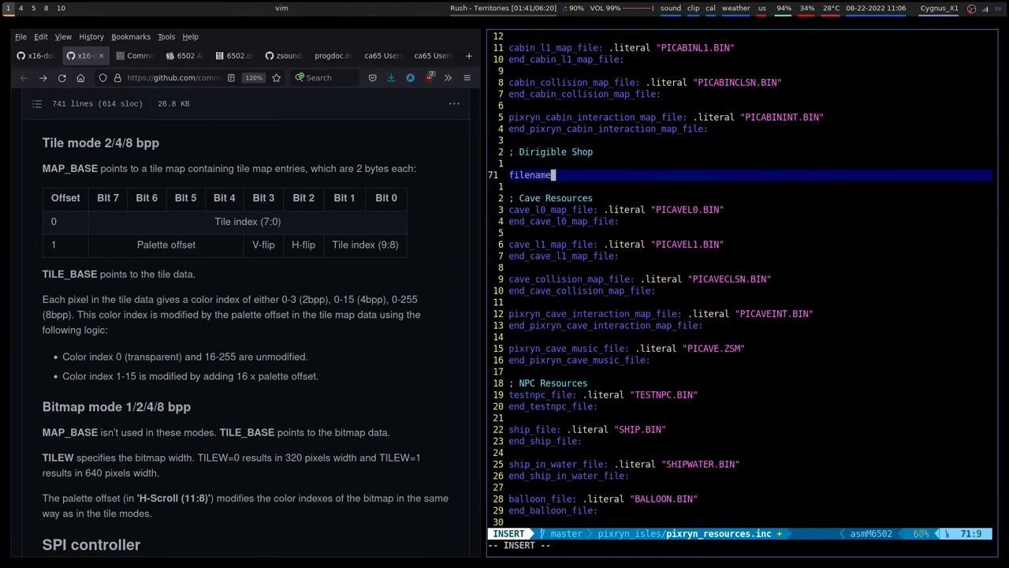
# Declare ship_shop_l0 and ship_shop_l1 .literal map entries PISHIPSHOPL0.BIN and PISHIPSHOPL1.BIN
pyautogui.write('.literal "PISHIPH')
pyautogui.write('end_ship_shop_l0_map_file:')
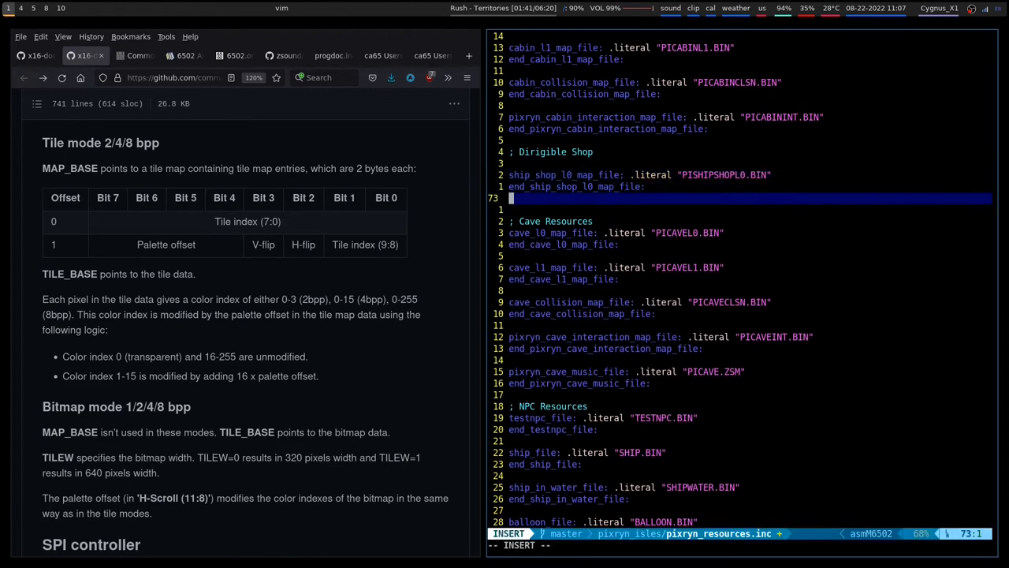
pyautogui.write('.literal "PISHIPSHOPL1.BIN"')
pyautogui.write('end_')
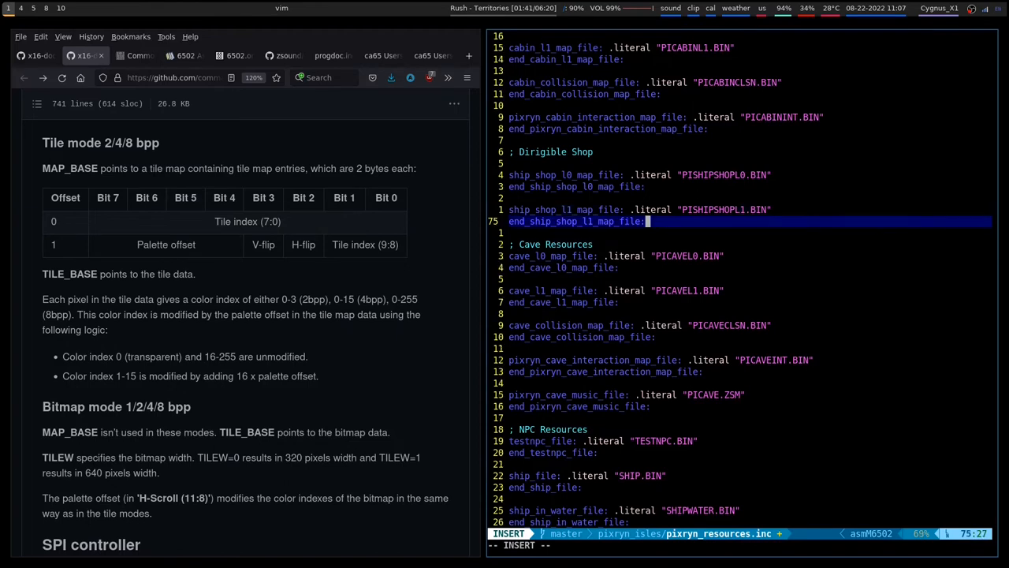
pyautogui.write('shi')
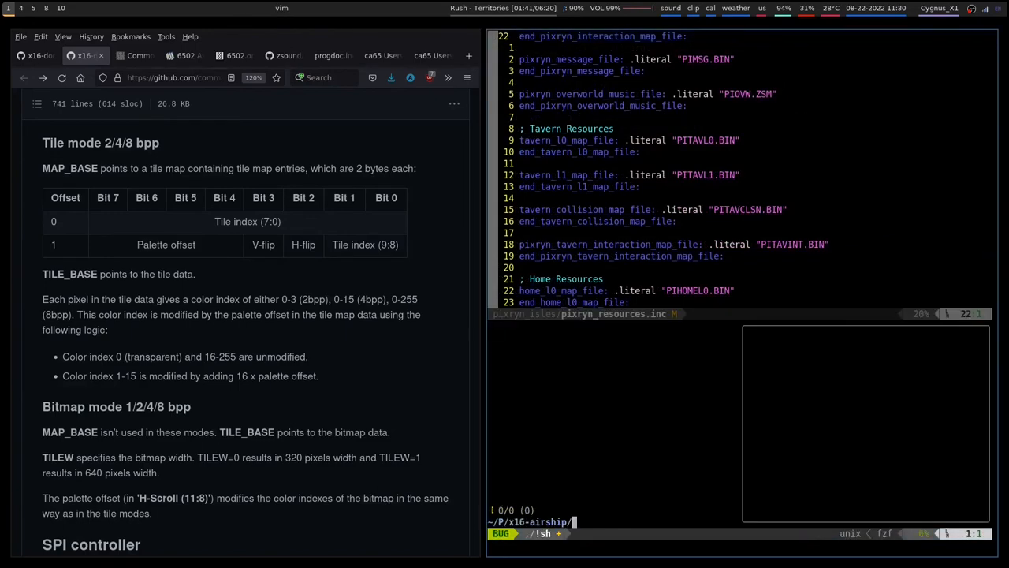
# Search the fuzzy finder for the pixryn_isles Makefile
pyautogui.write('pixryn dir')
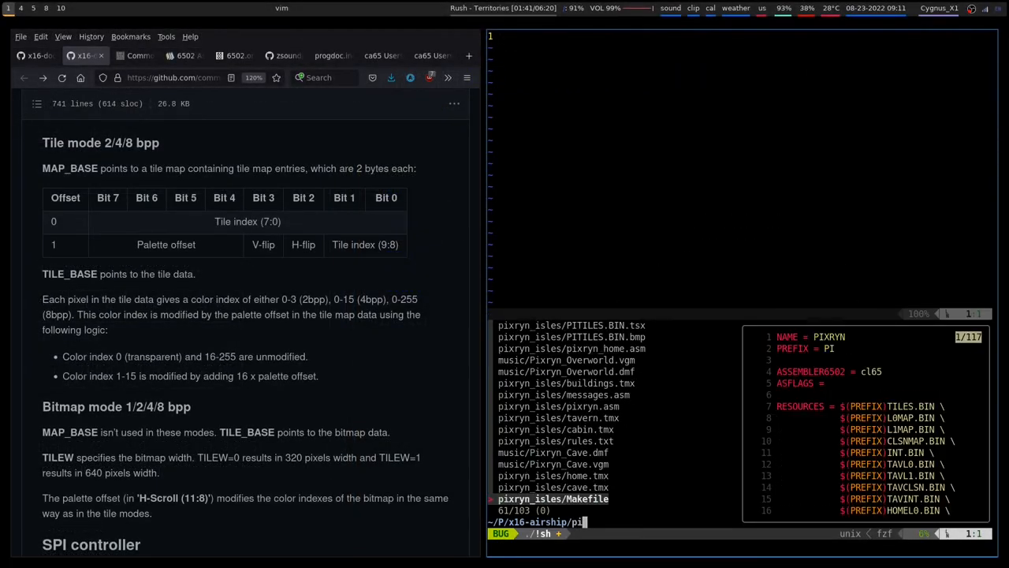
# Add $(PREFIX)SHIPSHOPL0.BIN and $(PREFIX)SHIPSHOPL1.BIN to the Makefile's RESOURCES list
pyautogui.write('Mak')
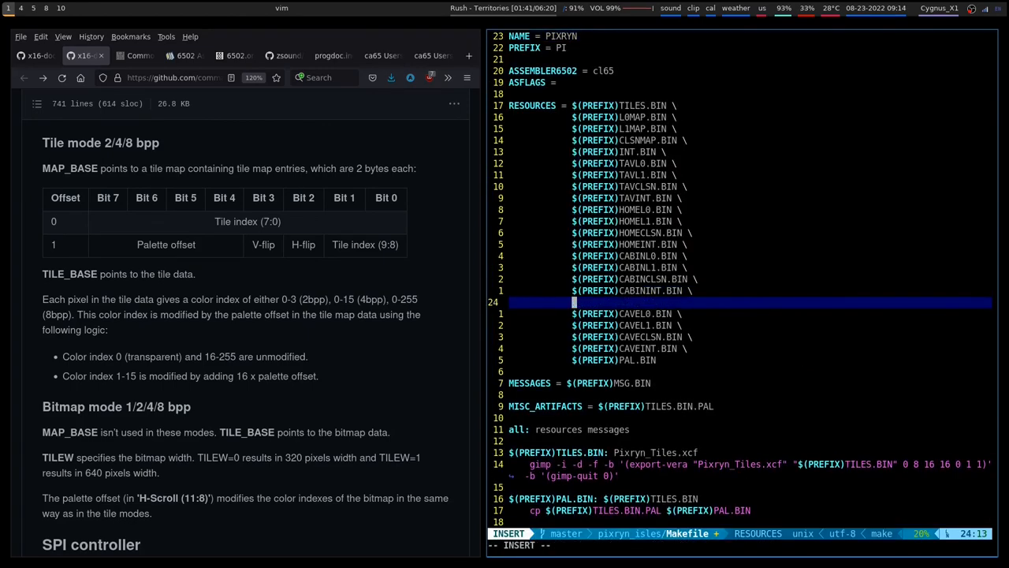
pyautogui.write('$(PREFIX)')
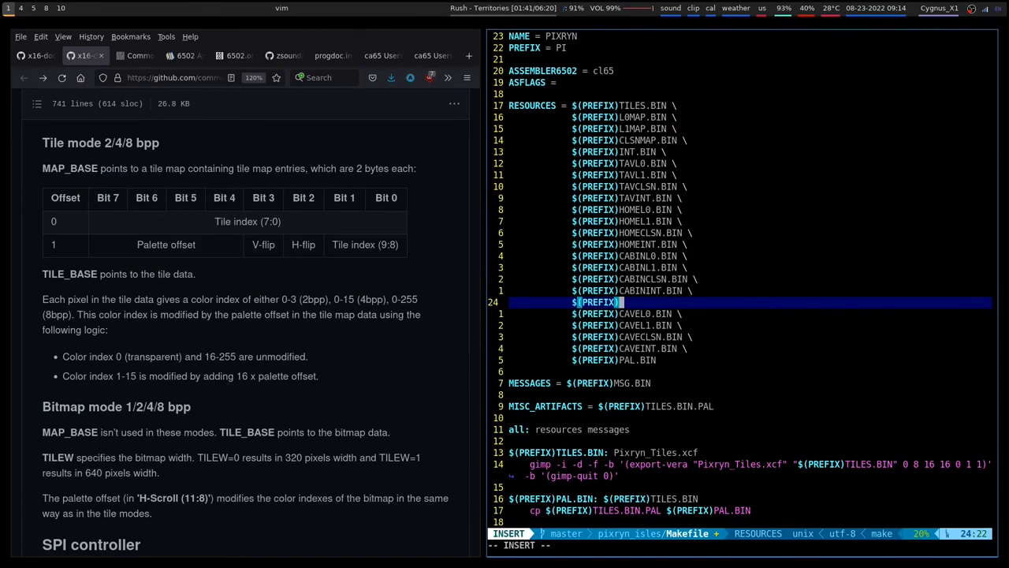
pyautogui.write('SHIPSHOPC.BIN \\')
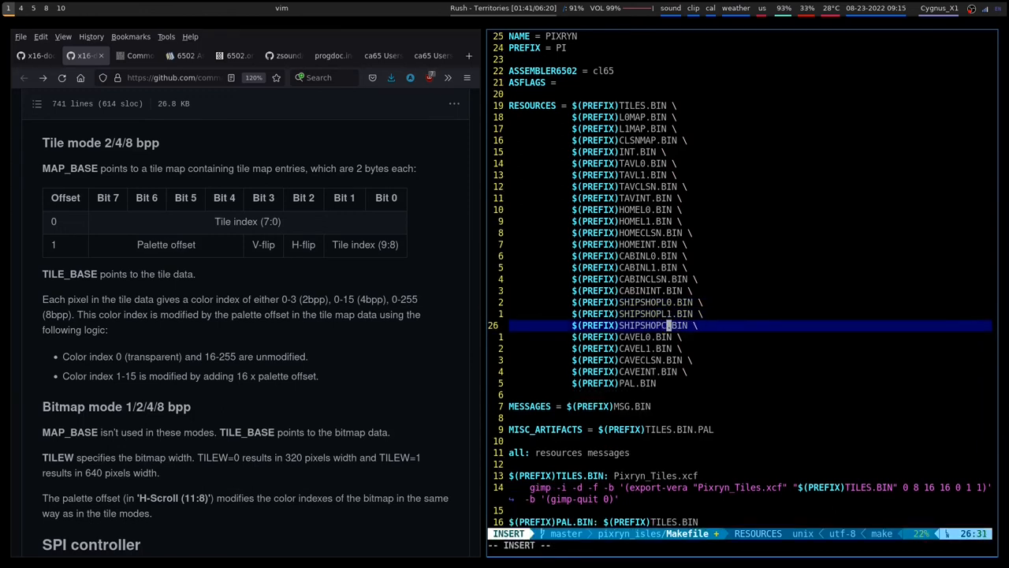
pyautogui.press('Escape')
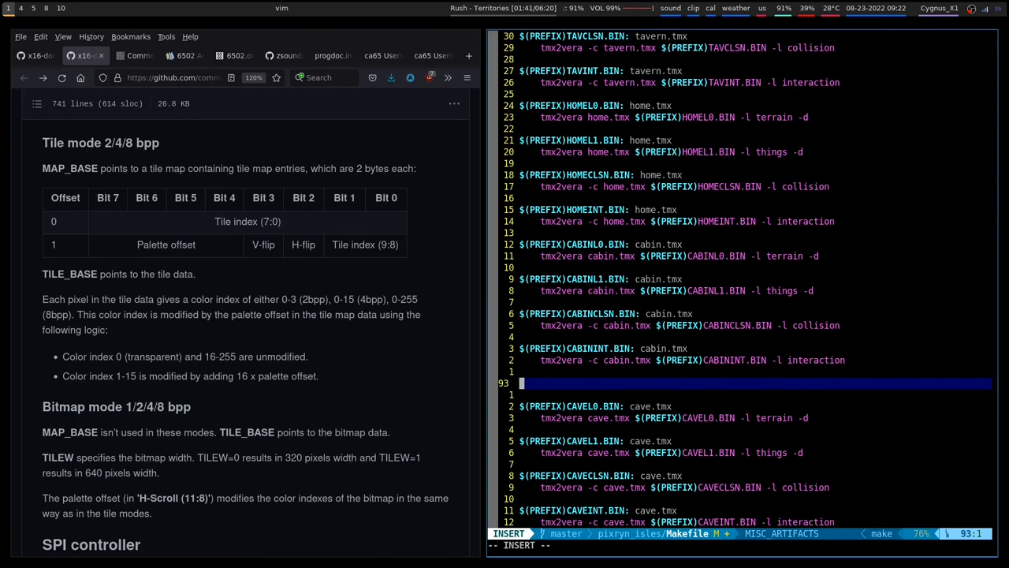
# Add tmx2vera rules building SHIPSHOPL0.BIN and SHIPSHOPL1.BIN from dirigible_shop.tmx terrain and things layers
pyautogui.write('tmx2vera_map.tmx -l terrain $(P) -d')
pyautogui.write('$(PREFIX): map.tmx')
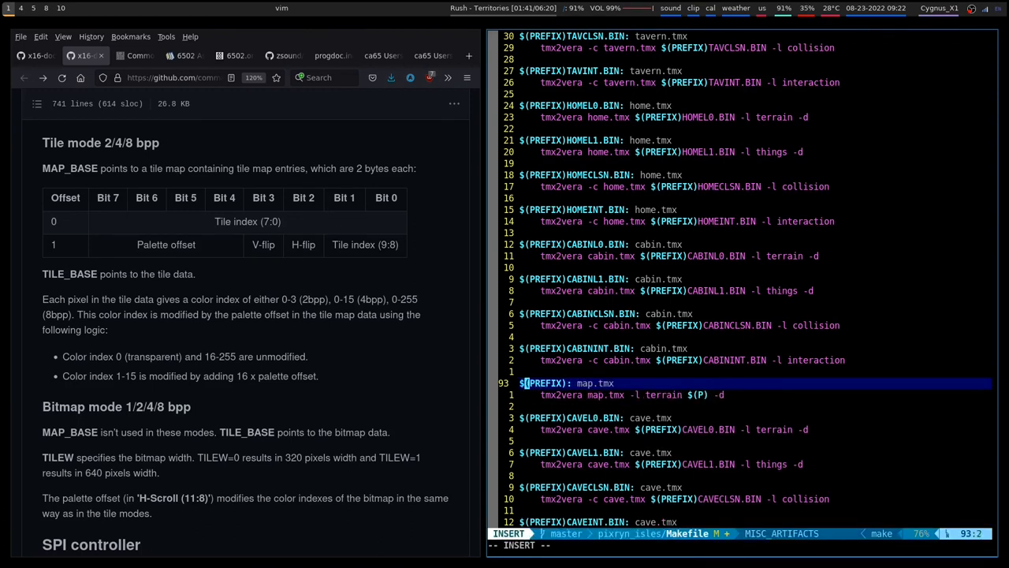
pyautogui.write('SHIPSHOPL')
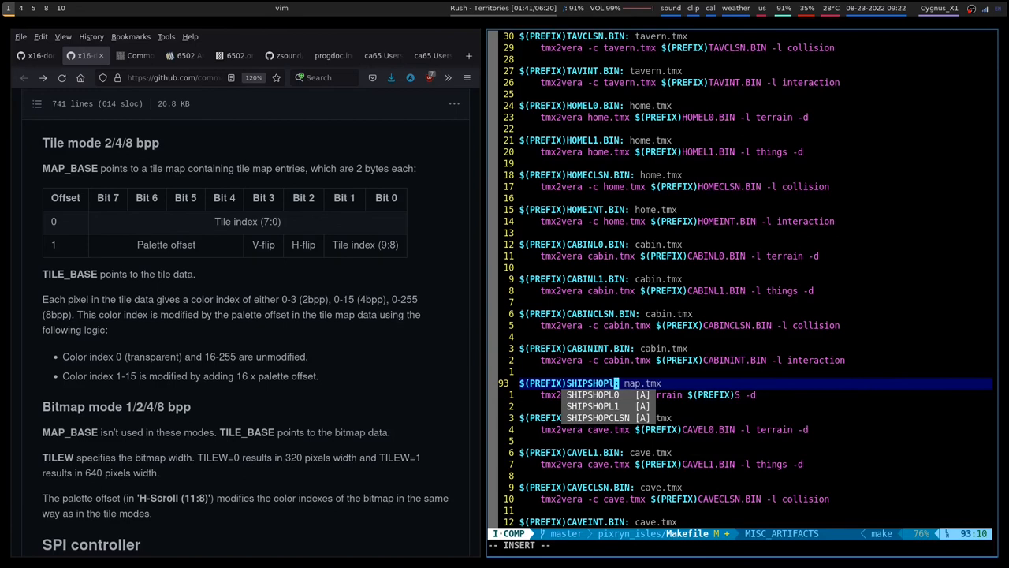
pyautogui.write('.bin')
pyautogui.write('tmx2vera')
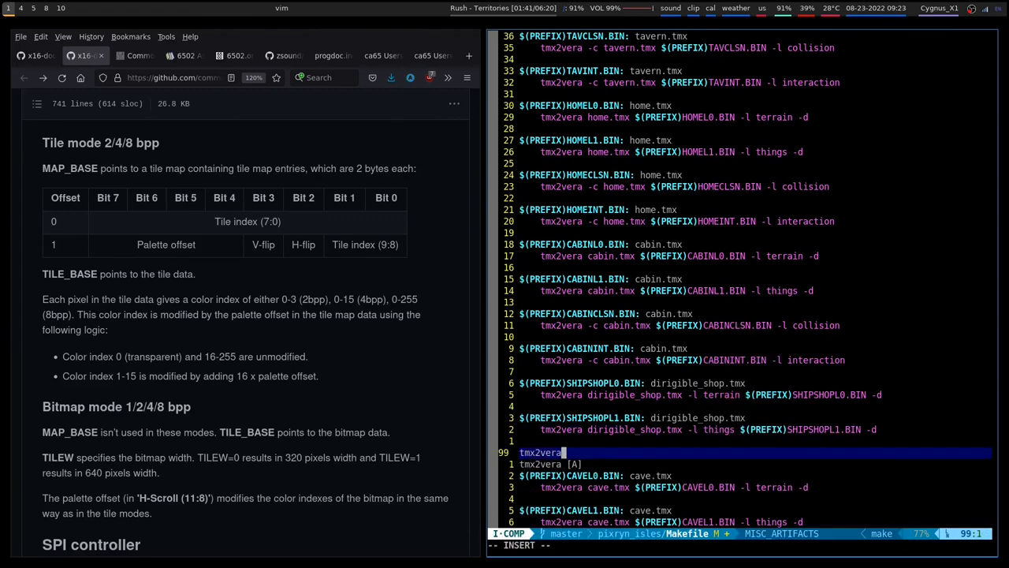
pyautogui.write('$(PREFIX): map.tmx')
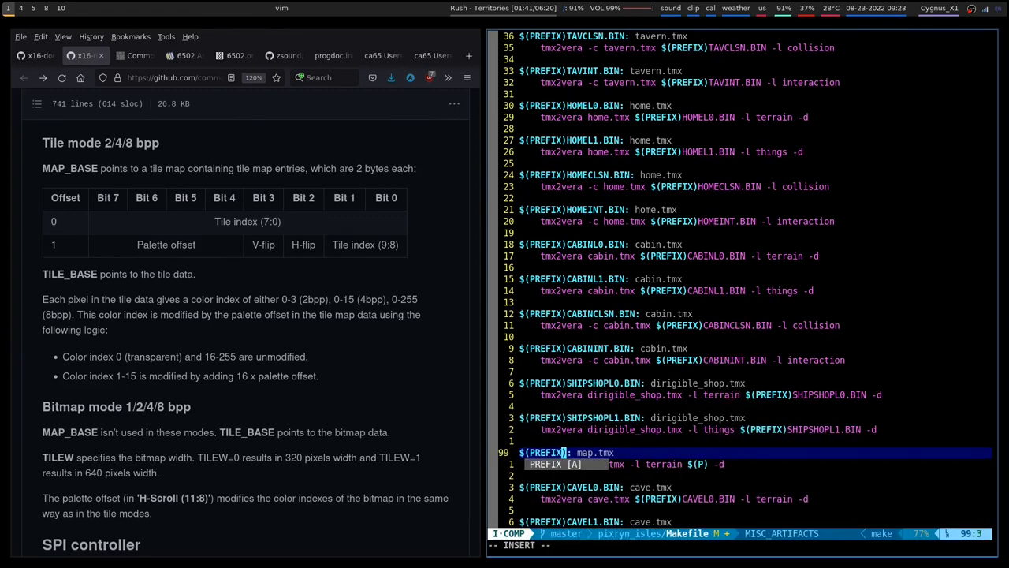
pyautogui.write('SHIPSHOP')
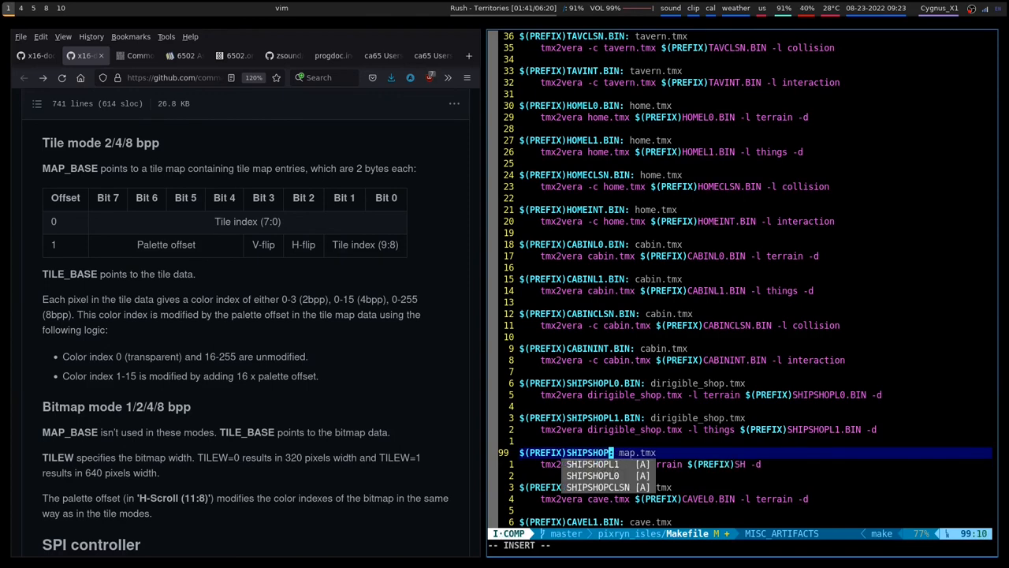